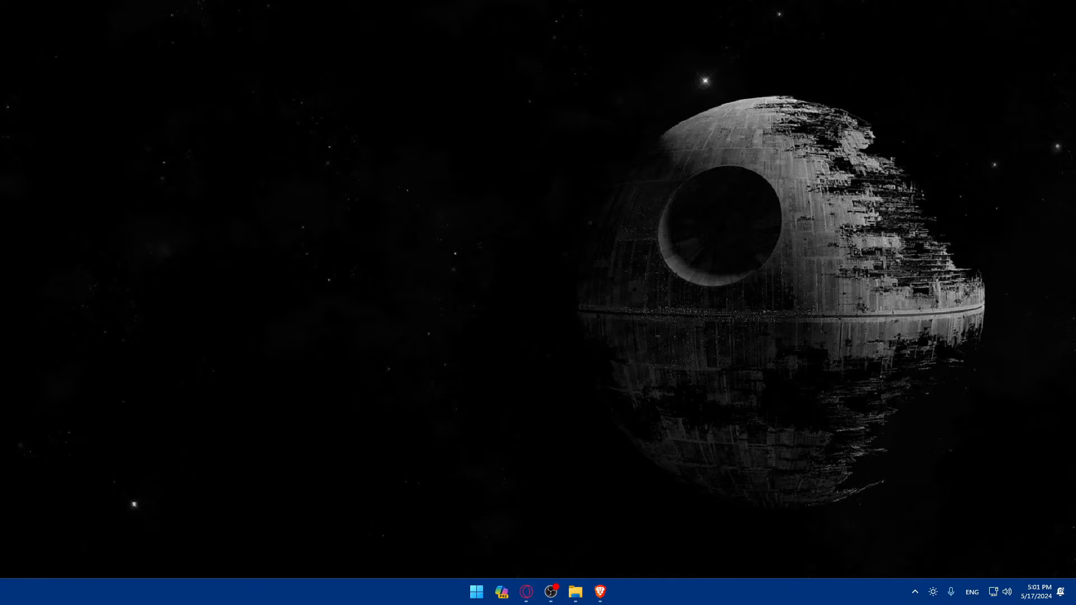
- Launch Brave and load godaddy.com
{"action": "left_click", "coordinate": [598, 592]}
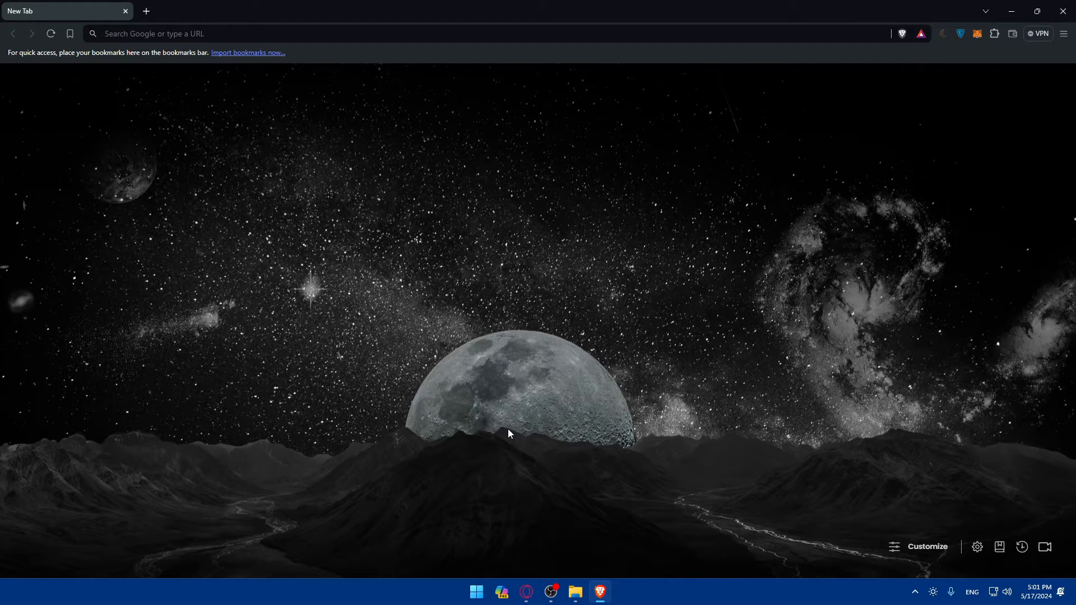
{"action": "mouse_move", "coordinate": [173, 65]}
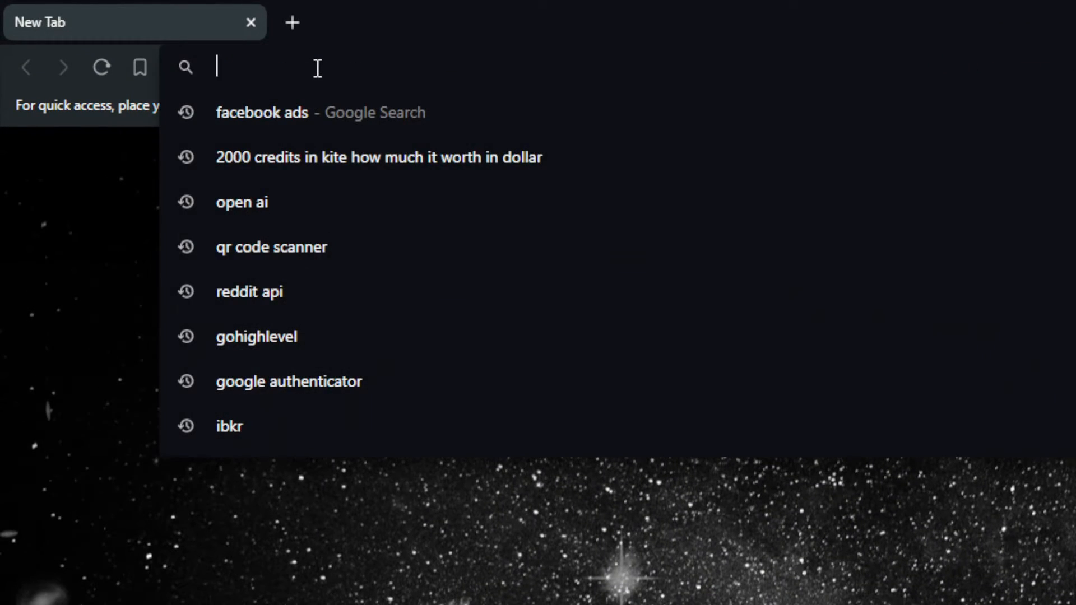
{"action": "type", "text": "godaddy.com"}
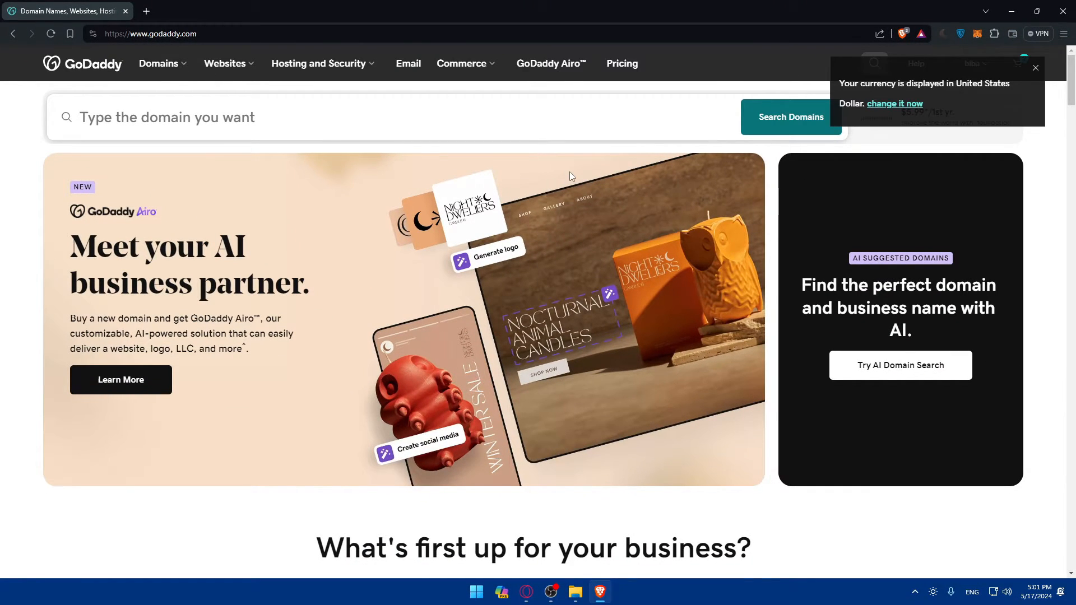
- Dismiss the currency notice in the top-right of the GoDaddy homepage
{"action": "left_click", "coordinate": [1035, 68]}
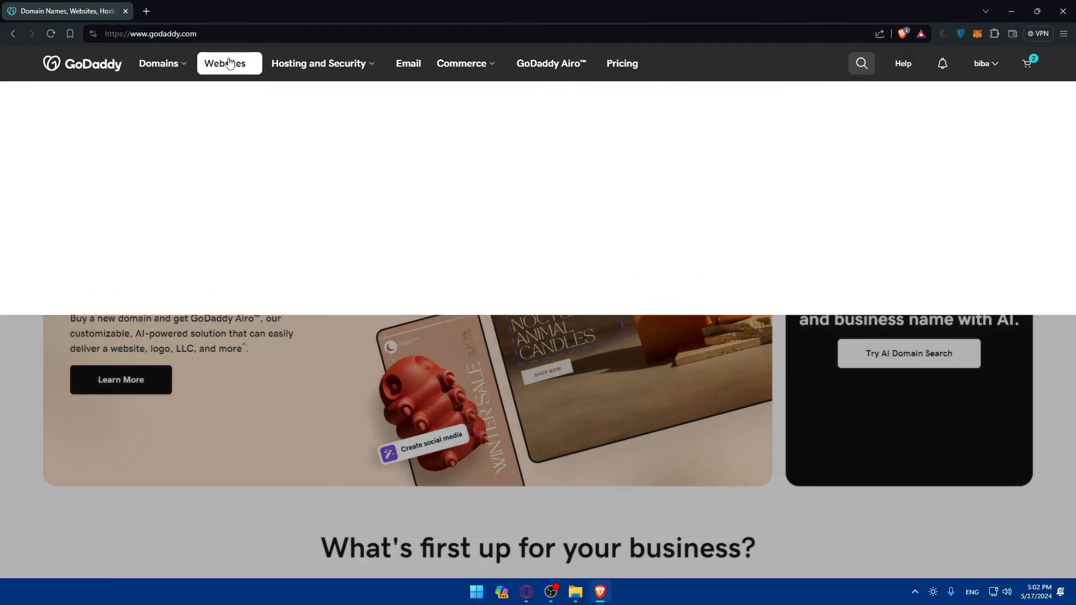
- Go to Websites > Website Builder, then choose My Products from the account menu
{"action": "left_click", "coordinate": [225, 63]}
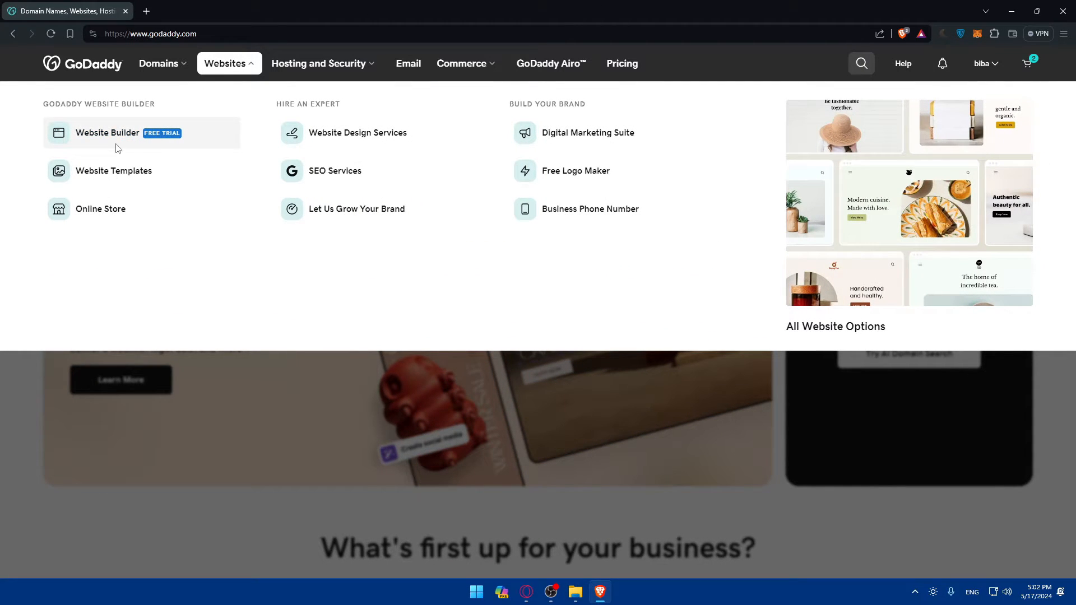
{"action": "left_click", "coordinate": [107, 132]}
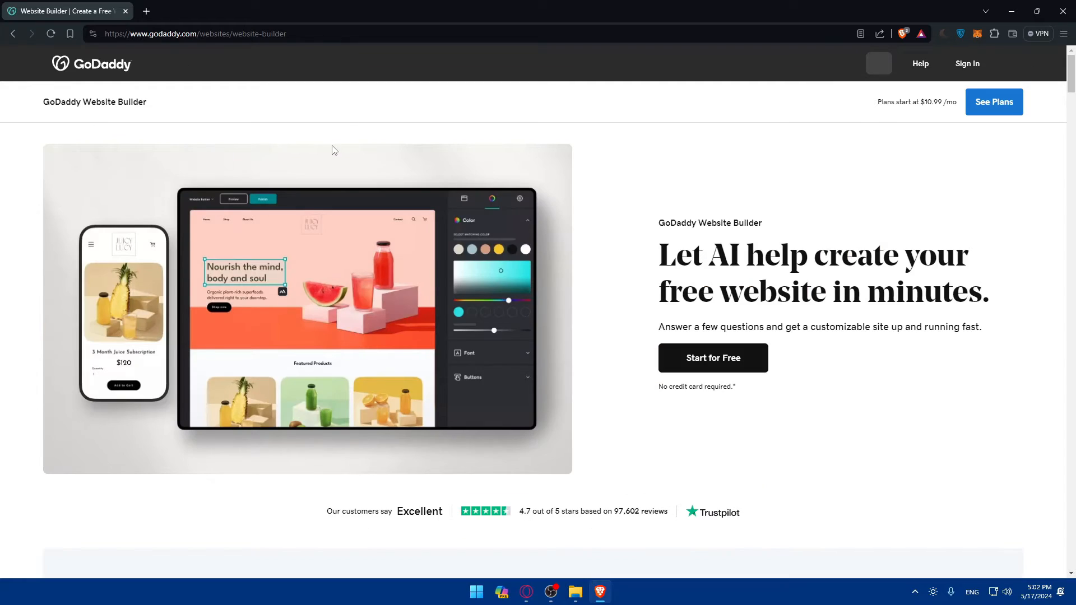
{"action": "left_click", "coordinate": [976, 63]}
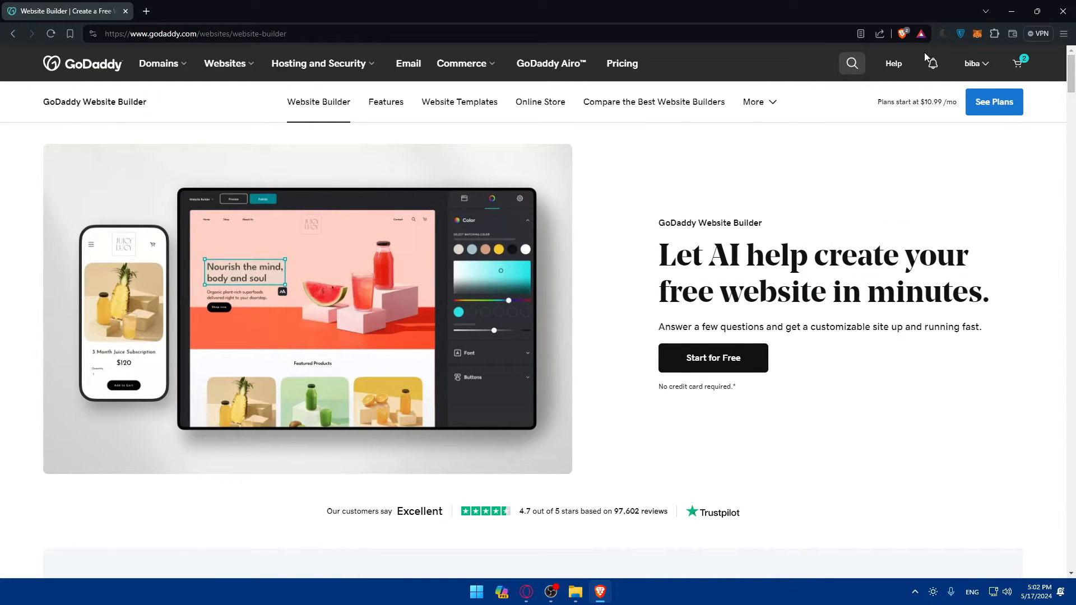
{"action": "left_click", "coordinate": [974, 63]}
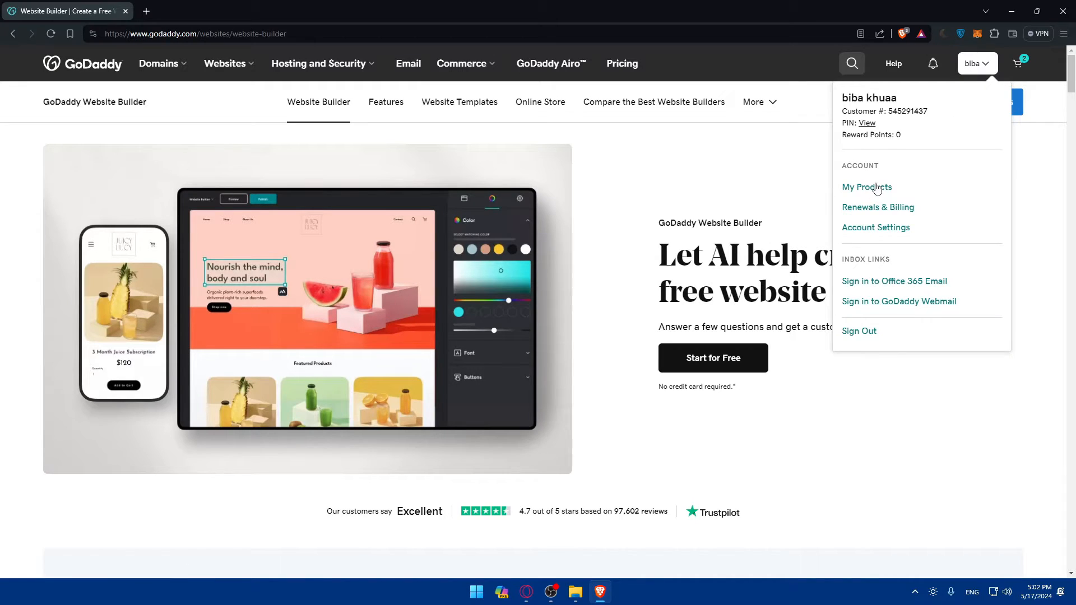
{"action": "left_click", "coordinate": [867, 187]}
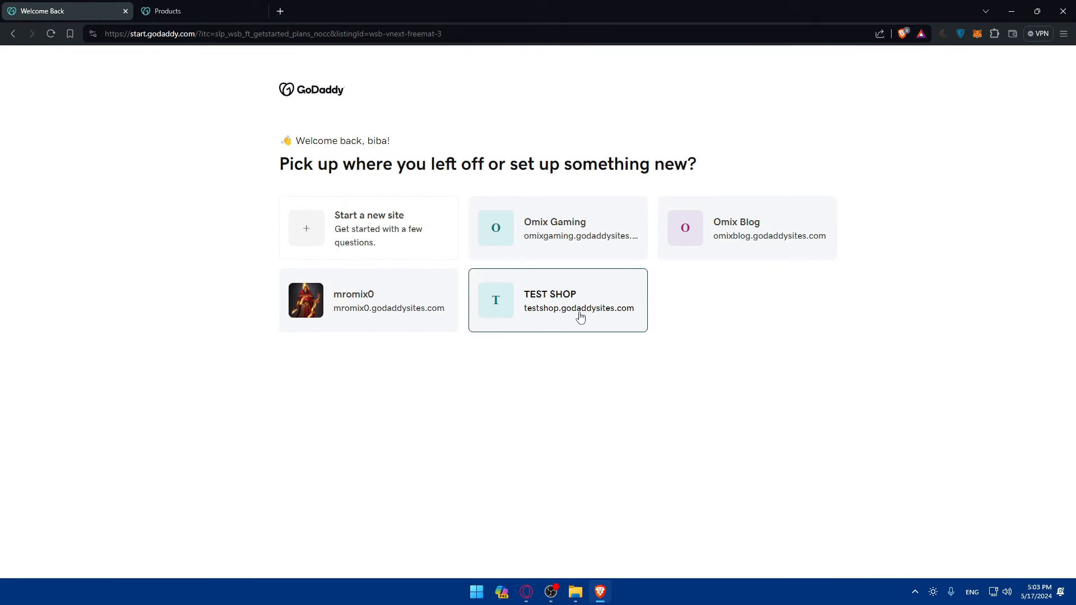
- Close the Welcome Back tab and choose the Omix Gaming site to start editing it
{"action": "left_click", "coordinate": [199, 11]}
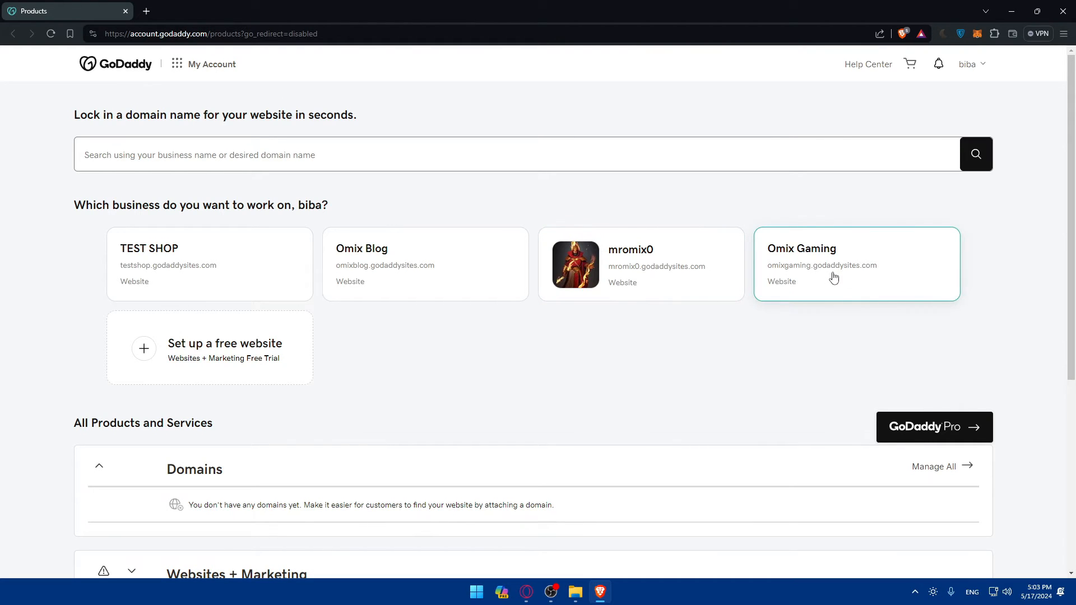
{"action": "left_click", "coordinate": [856, 265]}
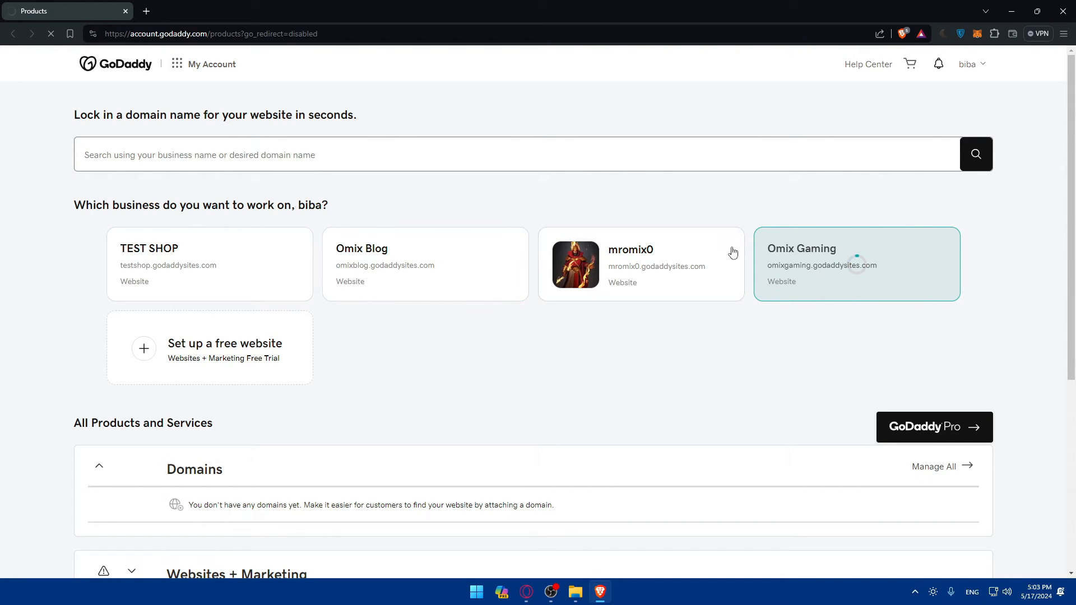
{"action": "left_click", "coordinate": [856, 264]}
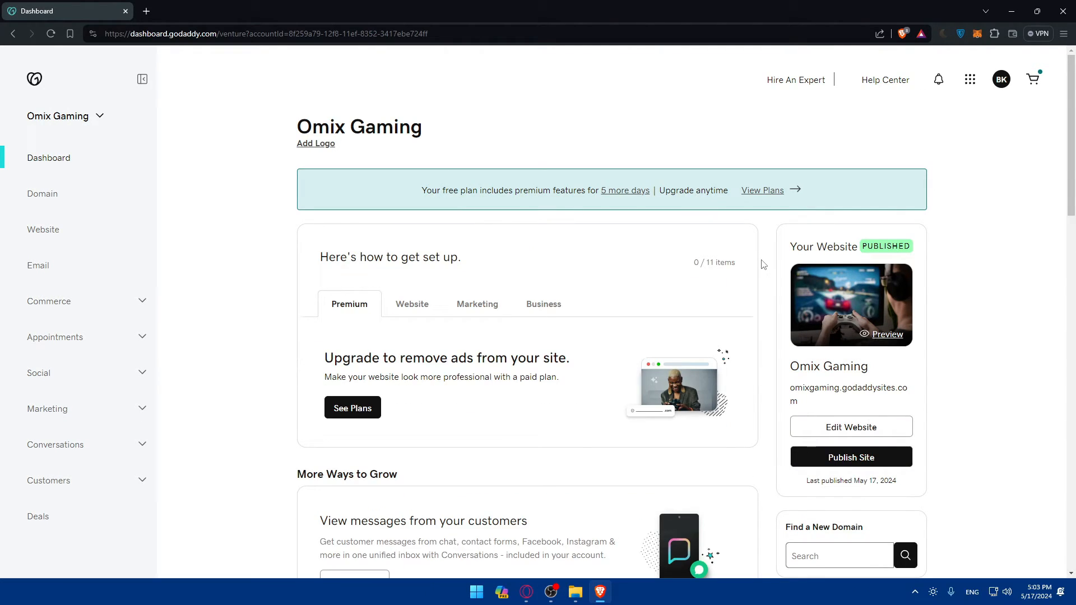
{"action": "mouse_move", "coordinate": [748, 251]}
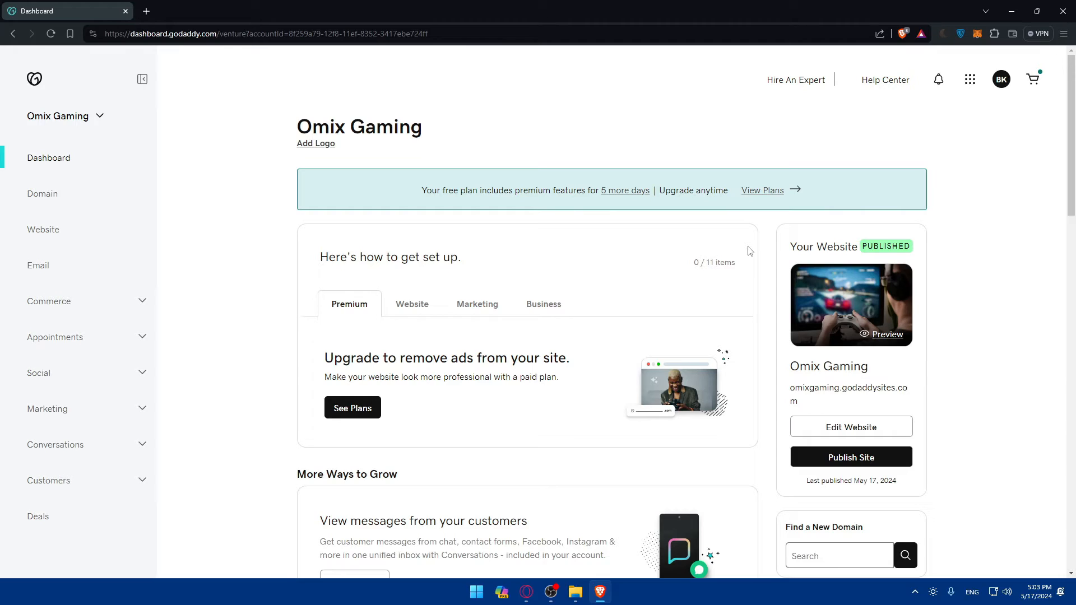
{"action": "scroll", "scroll_direction": "down", "scroll_amount": 3}
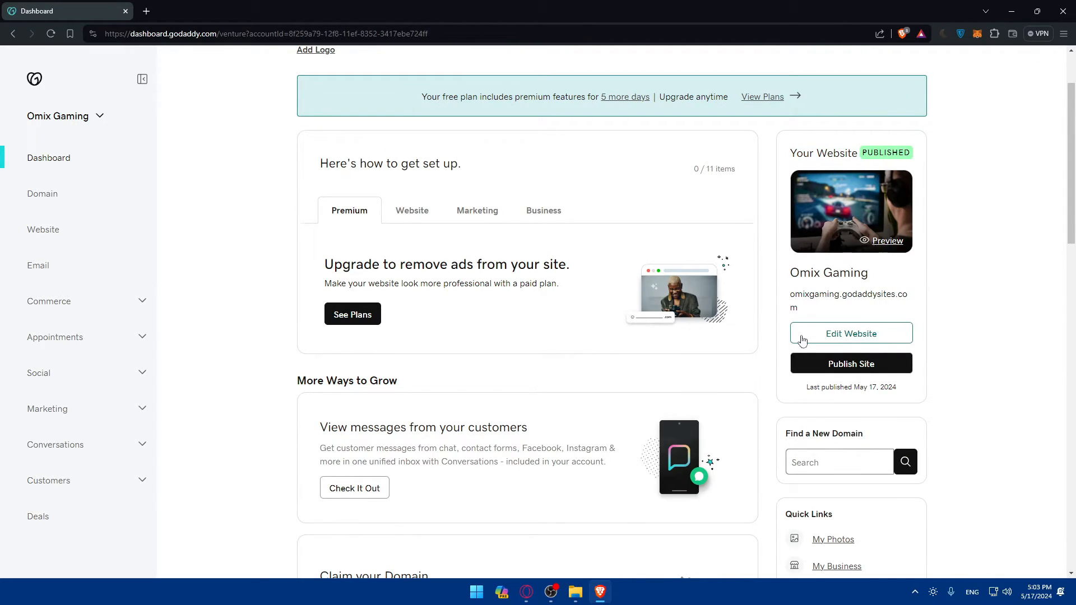
{"action": "left_click", "coordinate": [850, 334]}
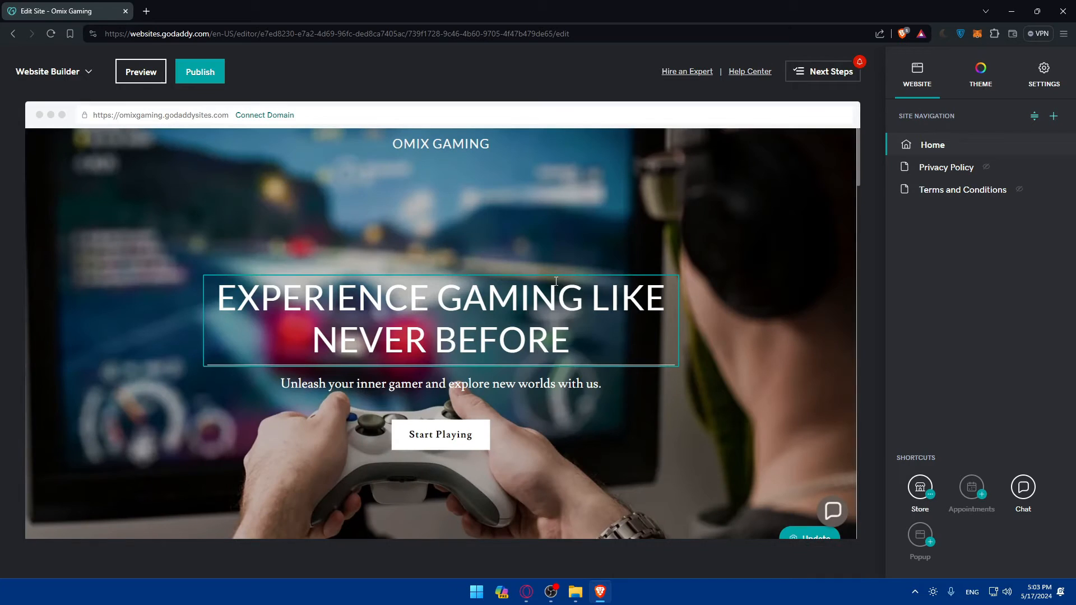
- Scroll down the home page and select the Our Mission section for editing
{"action": "scroll", "scroll_direction": "down", "scroll_amount": 3}
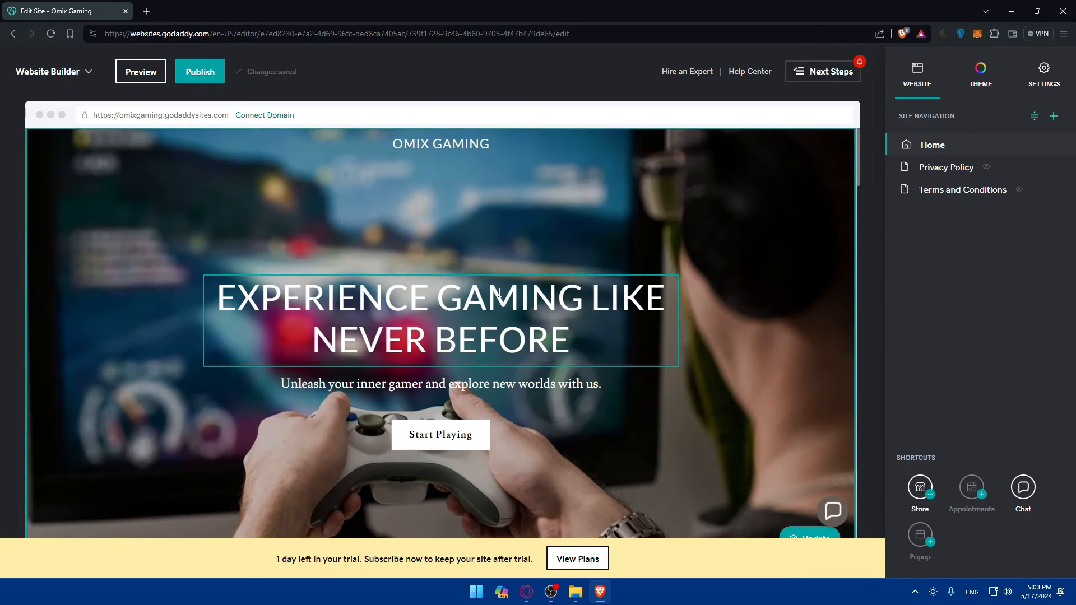
{"action": "scroll", "scroll_direction": "down", "scroll_amount": 3}
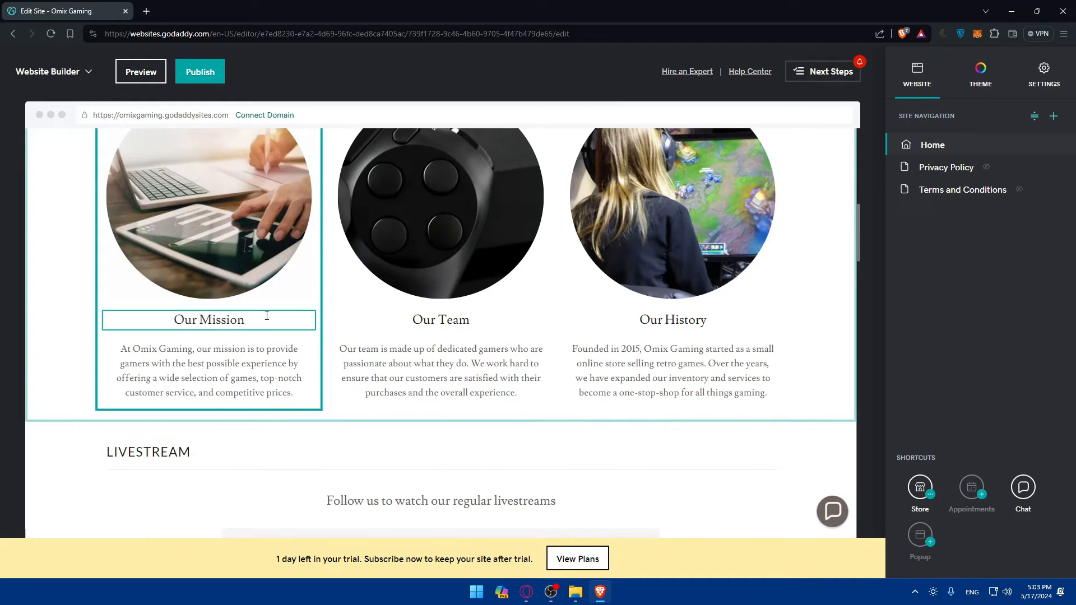
{"action": "left_click", "coordinate": [208, 371]}
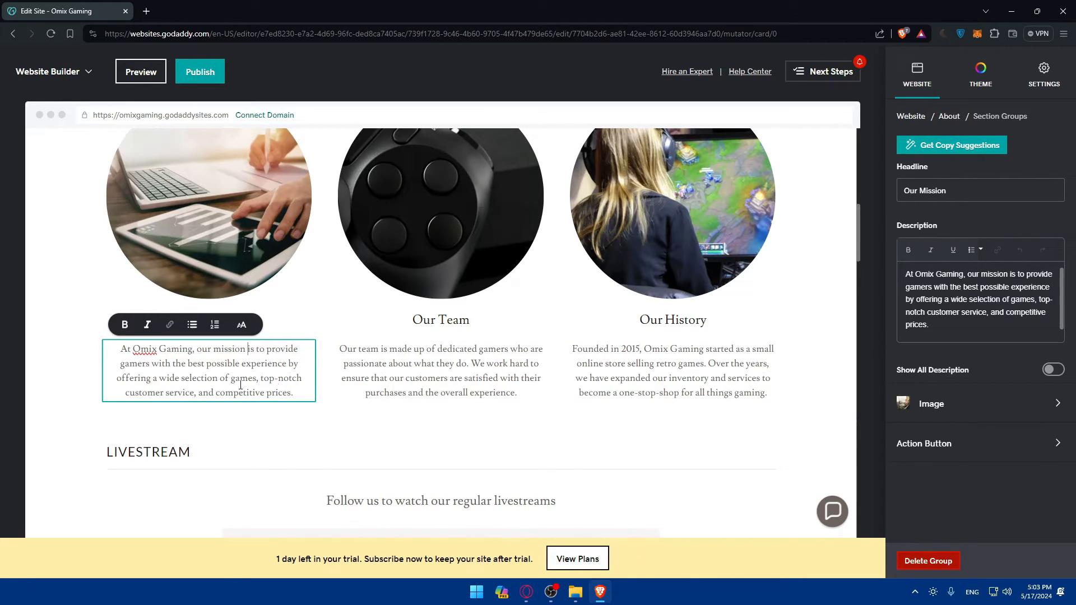
- Retype and select 'Omix Gaming' in the mission description and start adding a link to it
{"action": "left_click", "coordinate": [441, 320]}
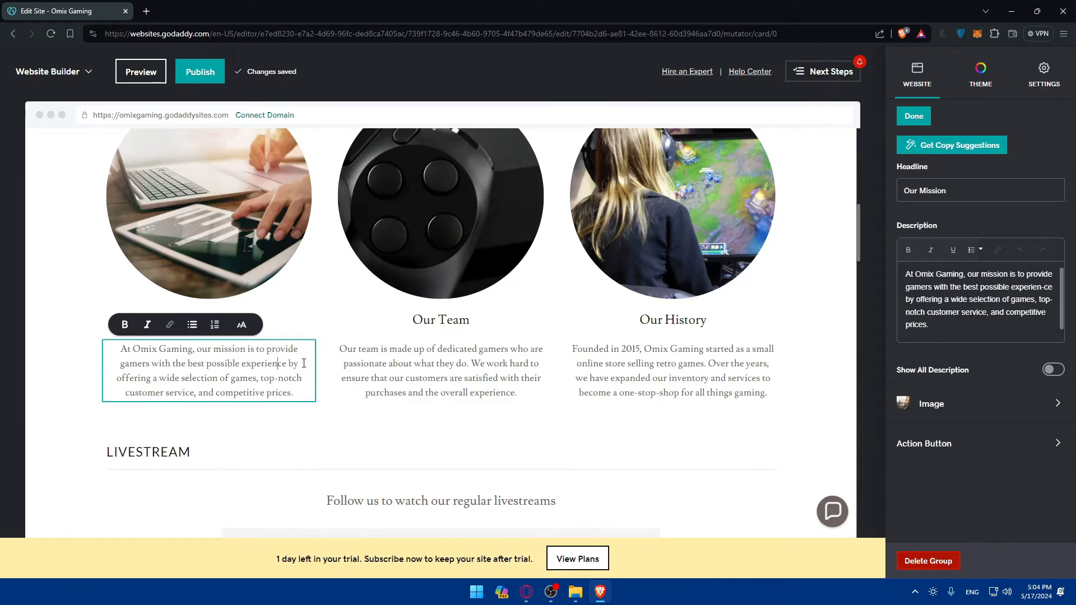
{"action": "double_click", "coordinate": [280, 350]}
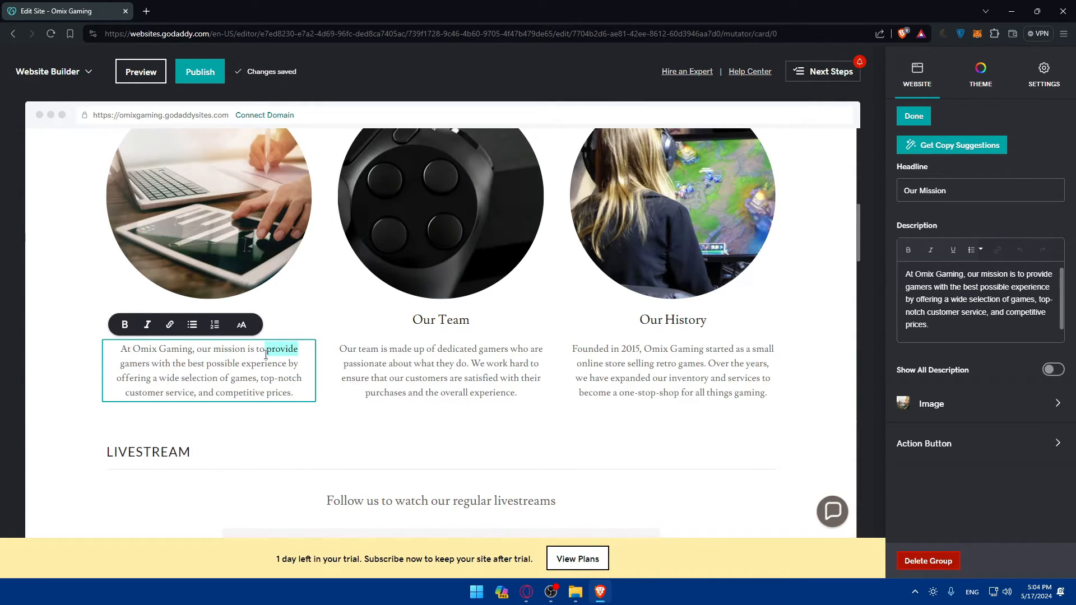
{"action": "left_click", "coordinate": [182, 350]}
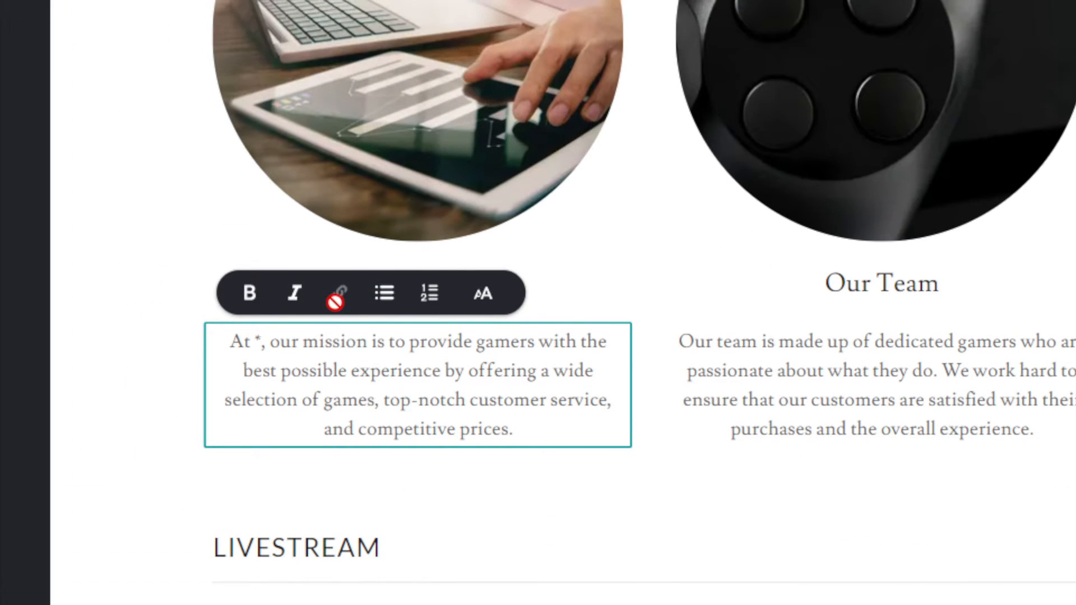
{"action": "scroll", "scroll_direction": "down", "scroll_amount": 3}
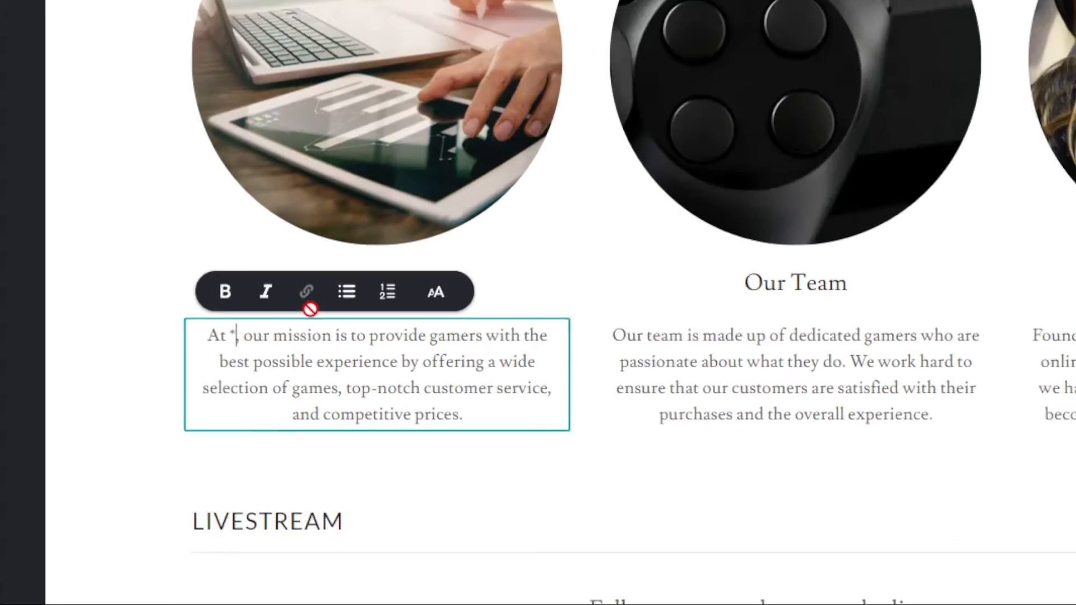
{"action": "type", "text": "Omix Gaming"}
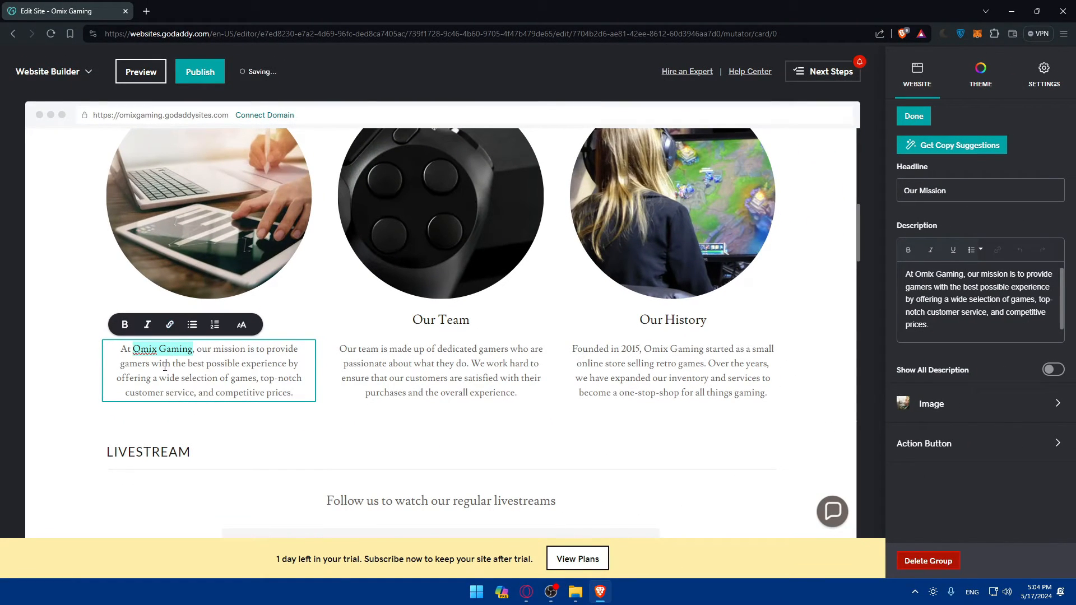
{"action": "left_click", "coordinate": [169, 326]}
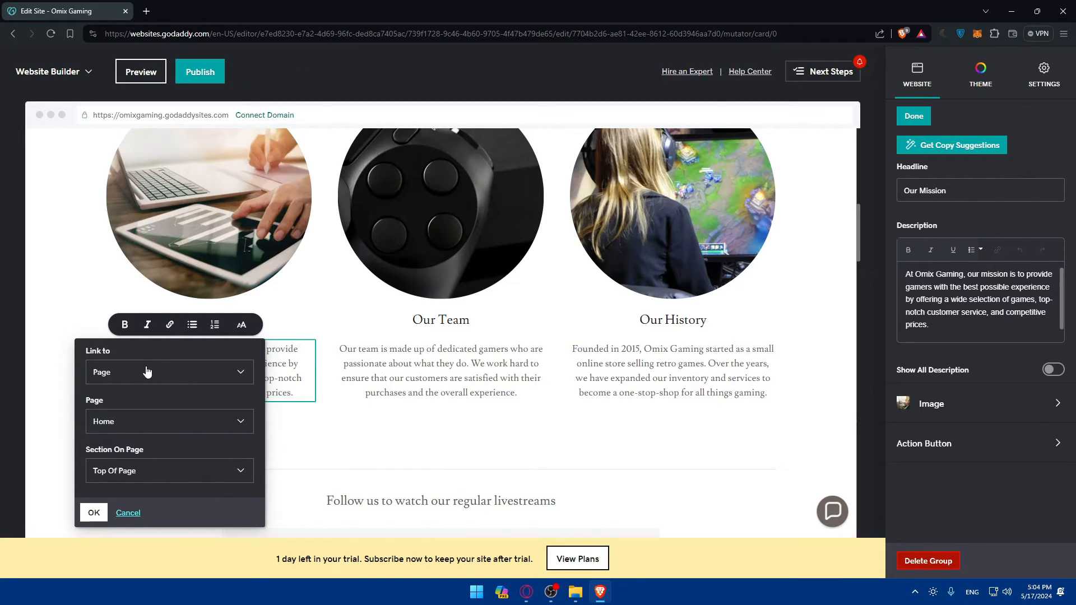
- Set the link destination type to a page within the site
{"action": "left_click", "coordinate": [169, 372]}
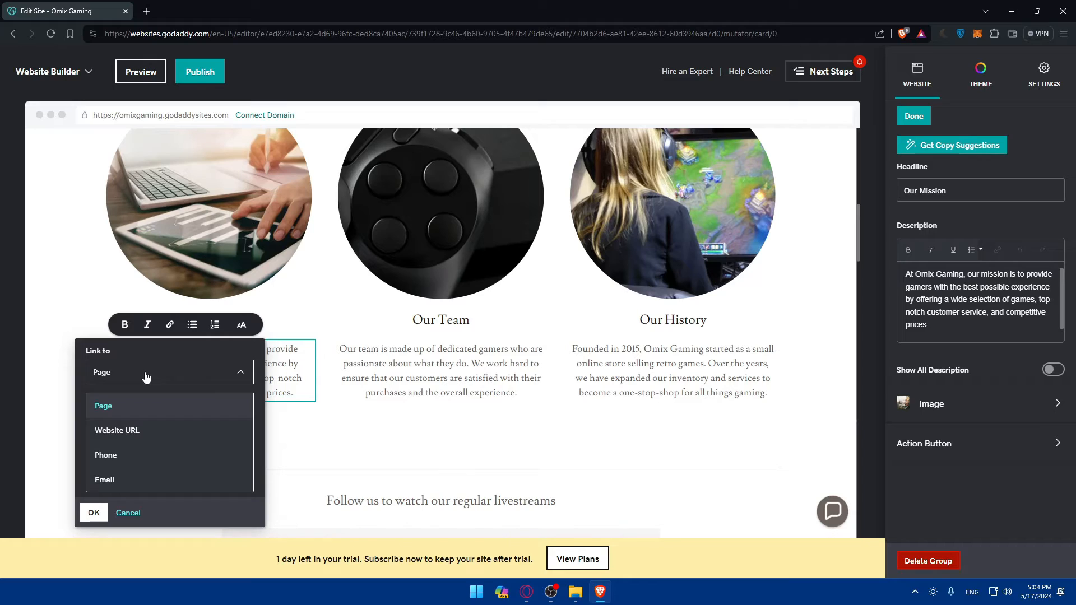
{"action": "left_click", "coordinate": [103, 406]}
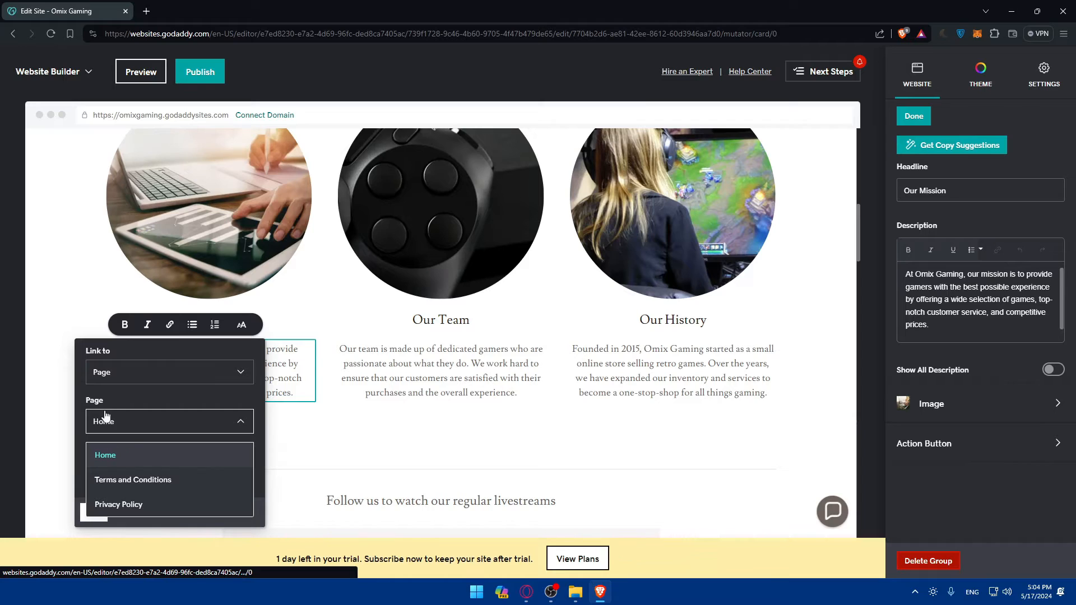
{"action": "mouse_move", "coordinate": [132, 480]}
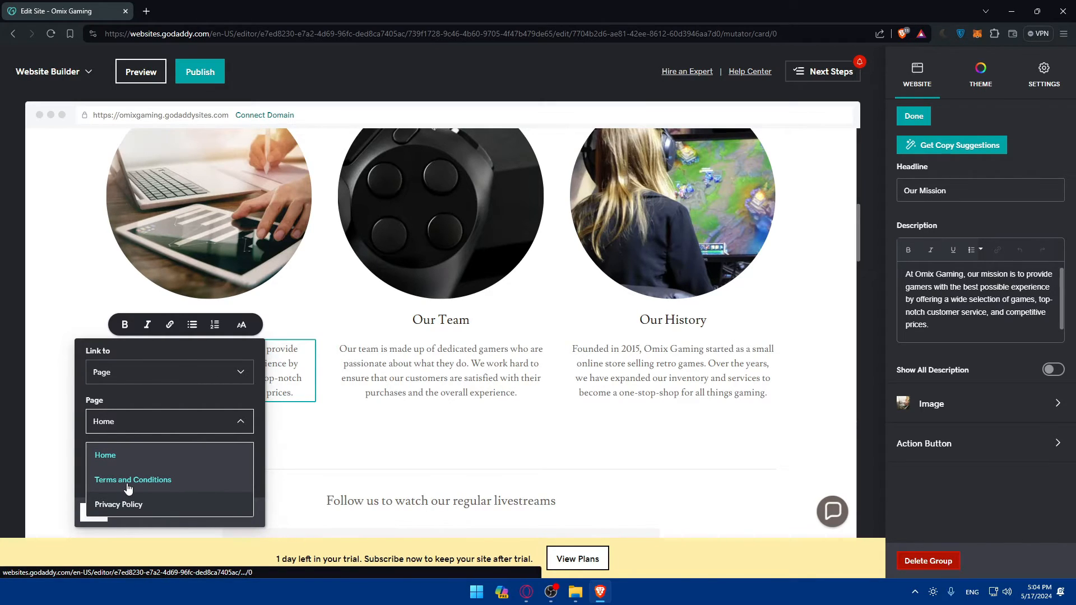
{"action": "left_click", "coordinate": [118, 505]}
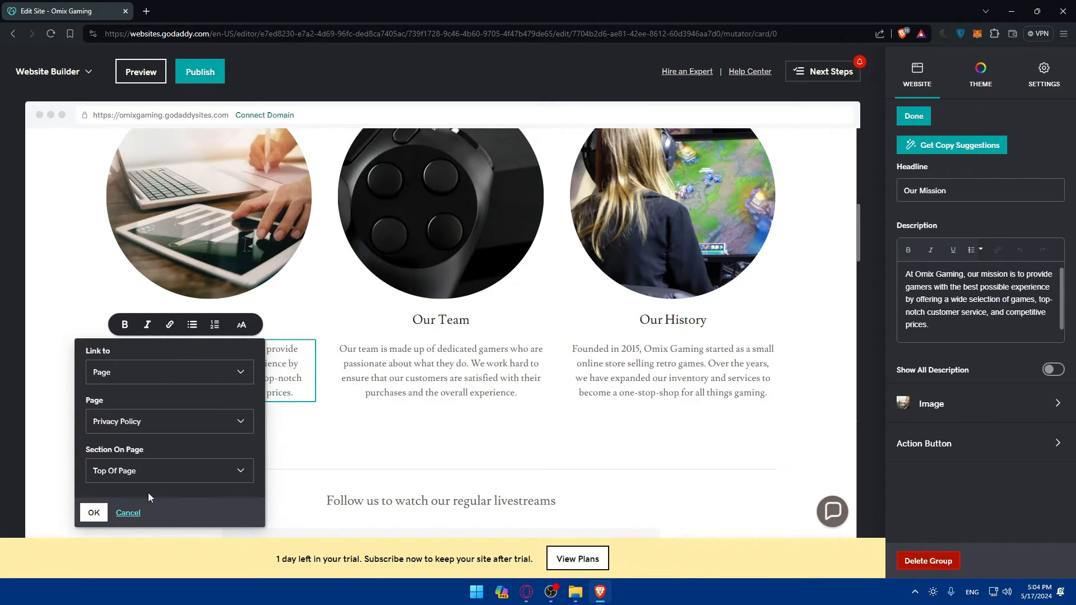
{"action": "left_click", "coordinate": [169, 372]}
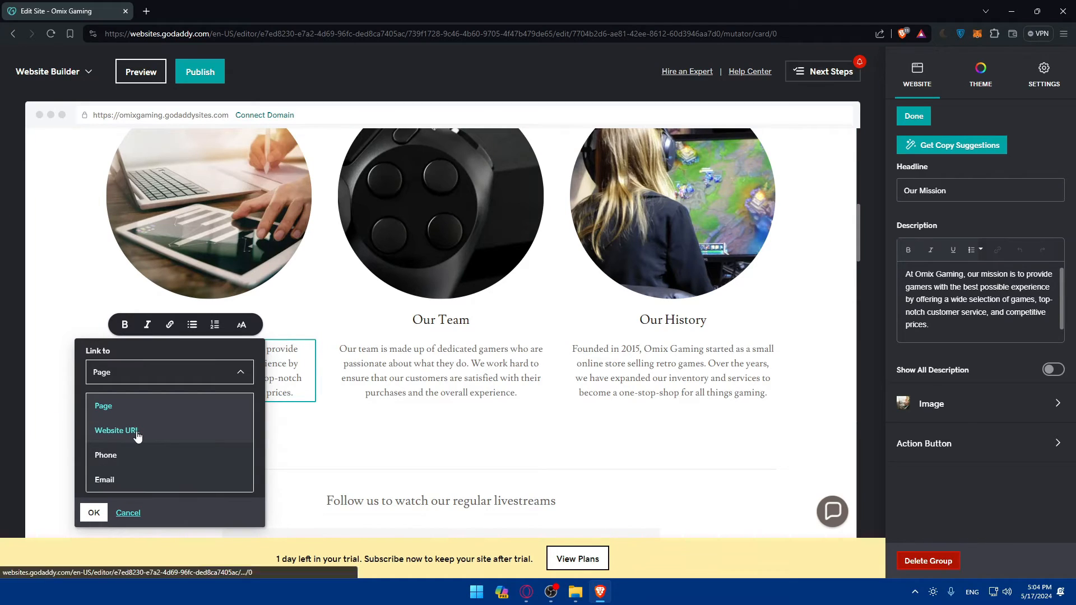
{"action": "left_click", "coordinate": [115, 431]}
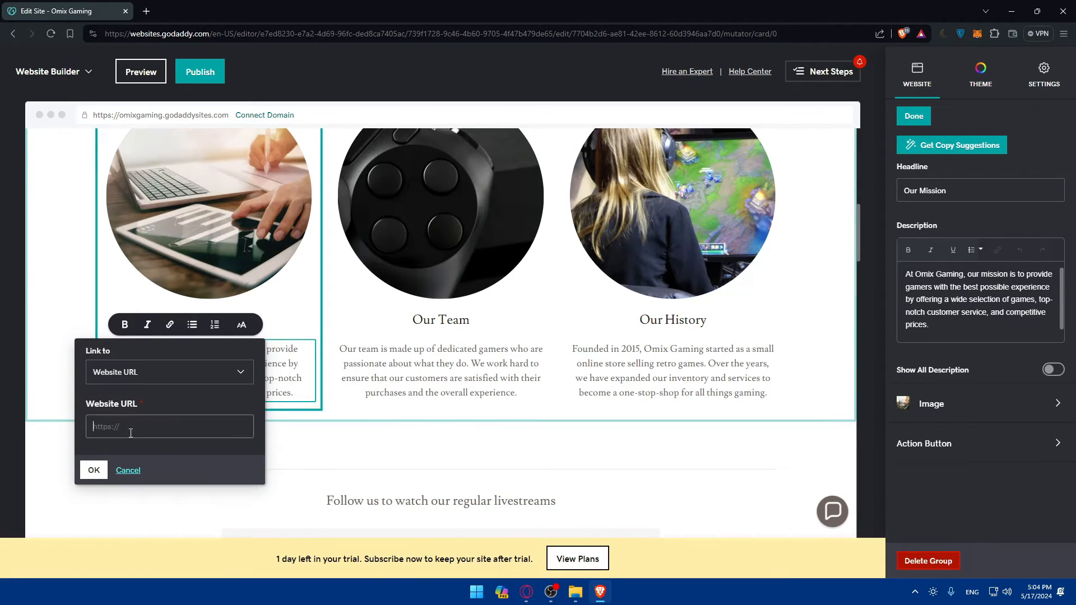
{"action": "left_click", "coordinate": [169, 372]}
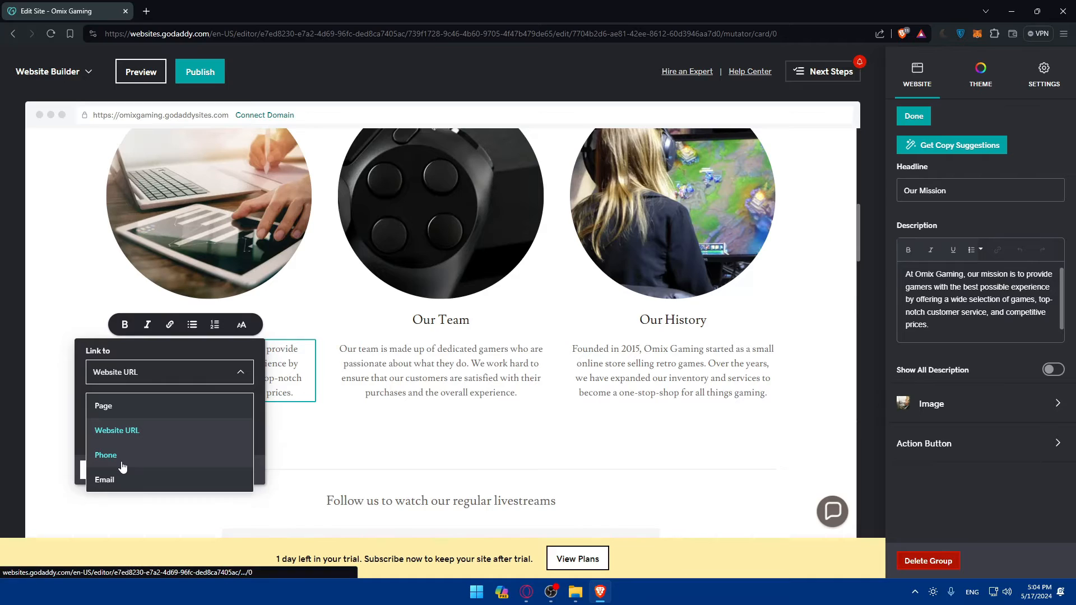
{"action": "mouse_move", "coordinate": [142, 427]}
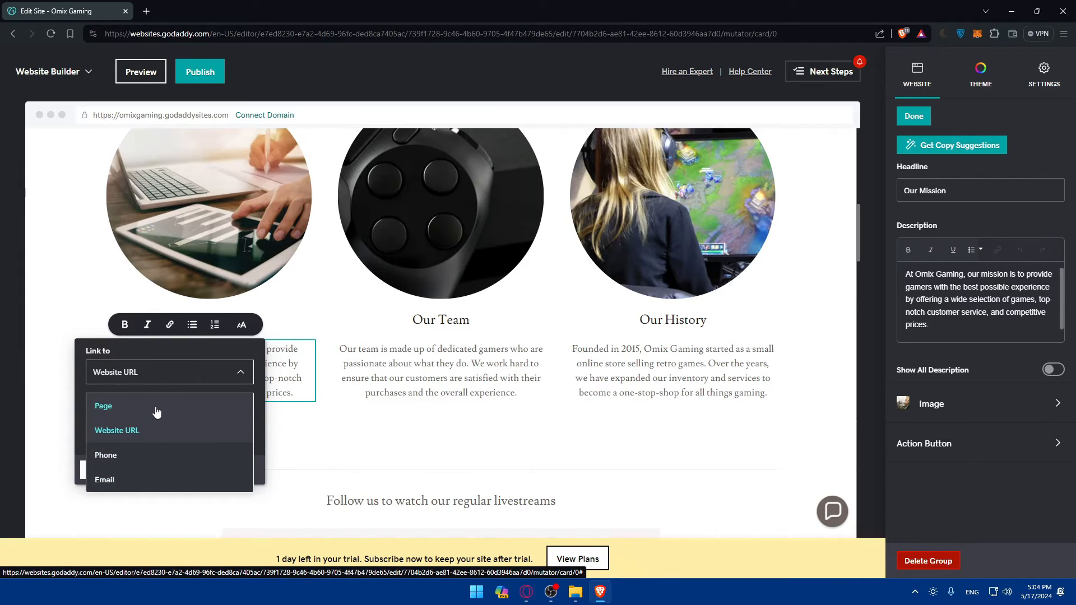
- Choose the Terms and Conditions page, keep Top Of Page, and confirm the link
{"action": "left_click", "coordinate": [103, 406]}
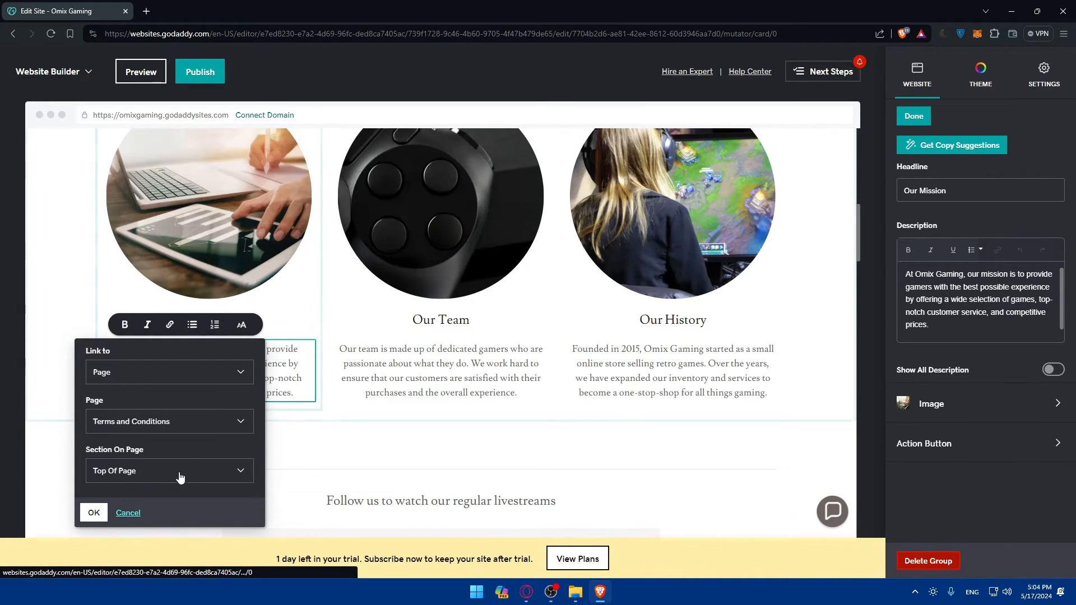
{"action": "left_click", "coordinate": [169, 469]}
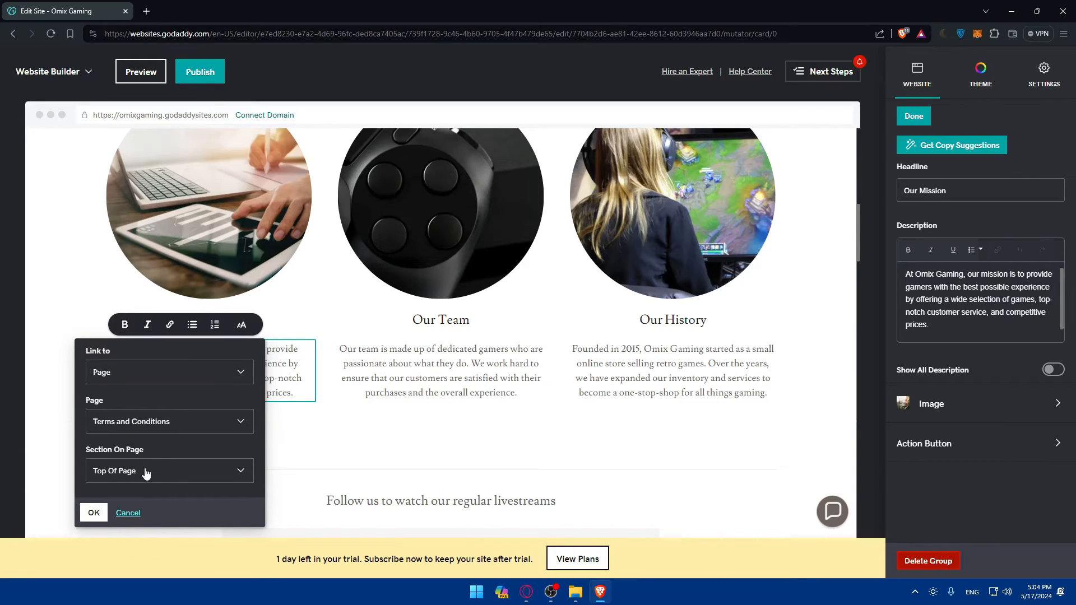
{"action": "left_click", "coordinate": [169, 470]}
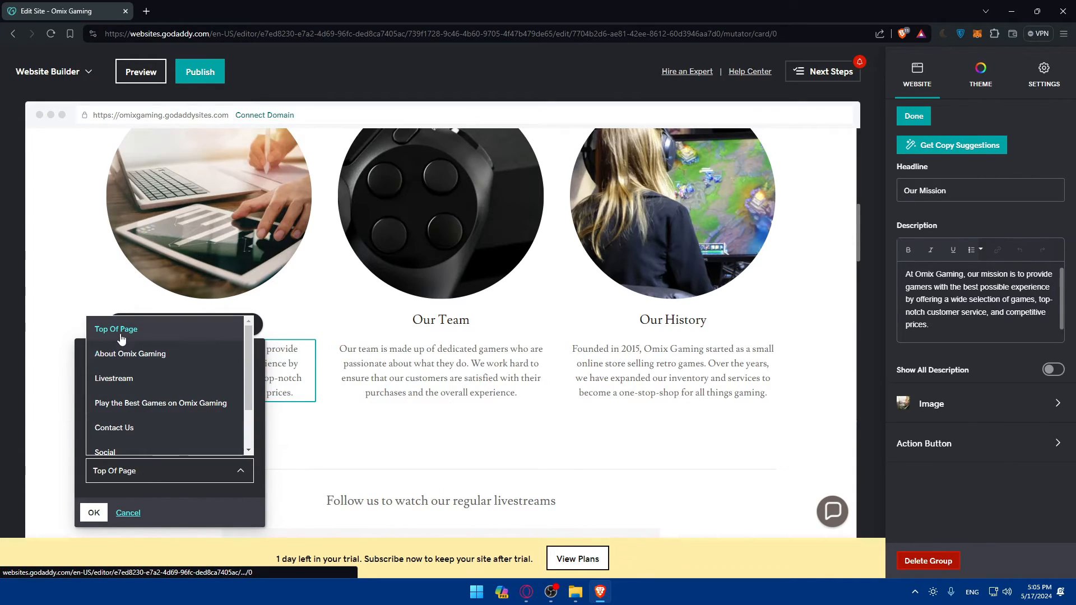
{"action": "mouse_move", "coordinate": [130, 353]}
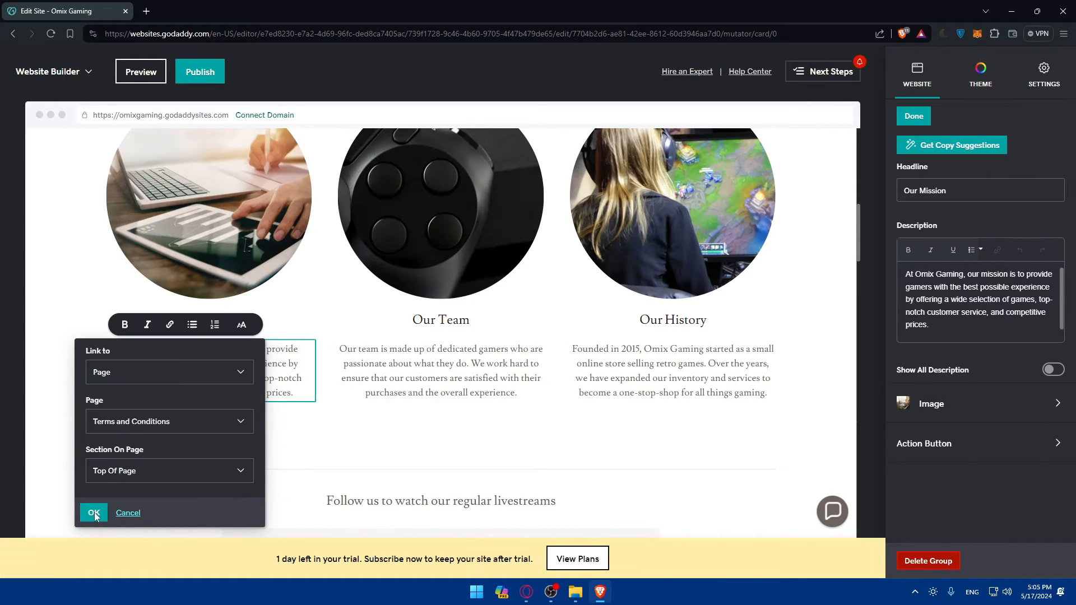
{"action": "left_click", "coordinate": [93, 512]}
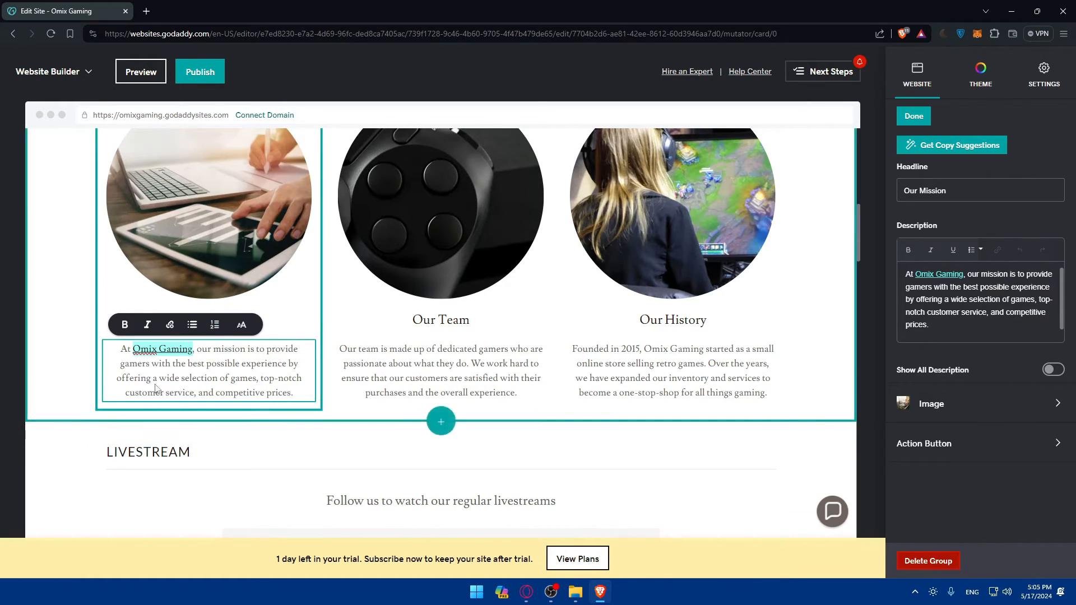
- Finish editing, follow the Omix Gaming link in preview to Terms and Conditions, then return to the editor
{"action": "left_click", "coordinate": [823, 72]}
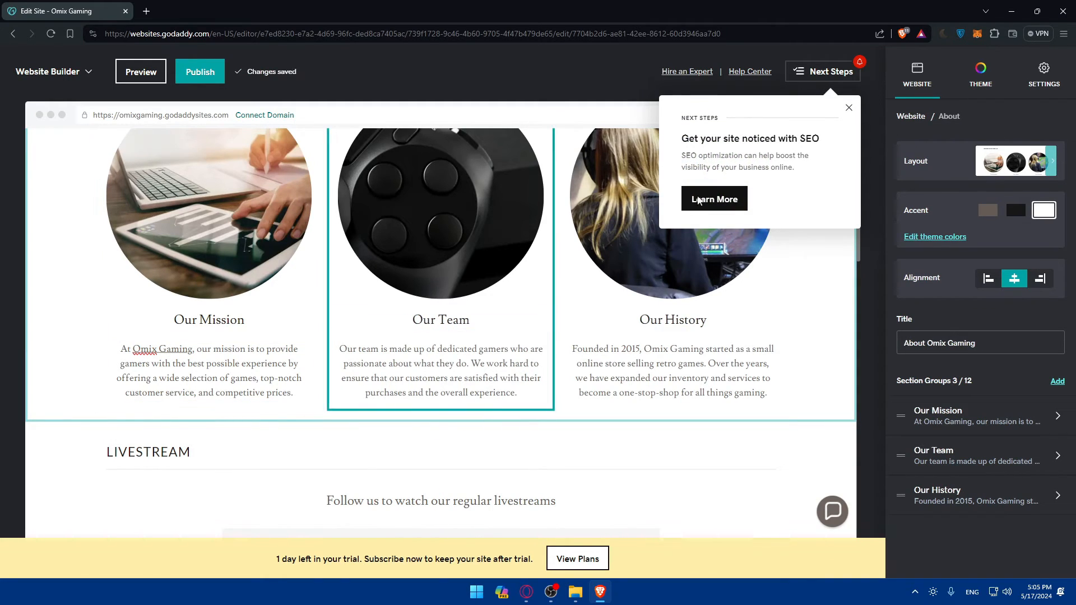
{"action": "left_click", "coordinate": [849, 108]}
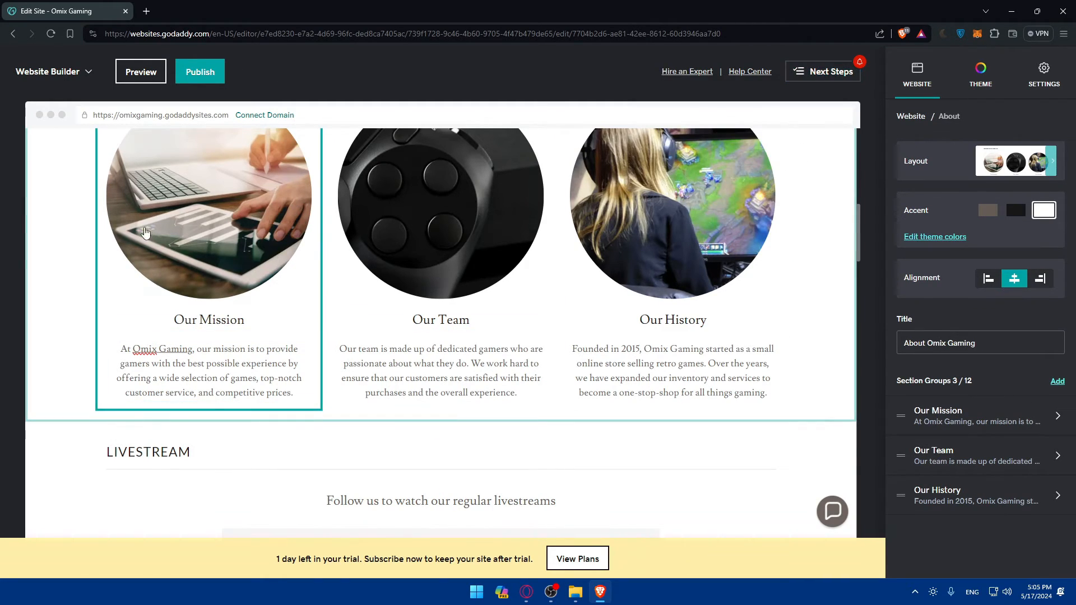
{"action": "left_click", "coordinate": [140, 72]}
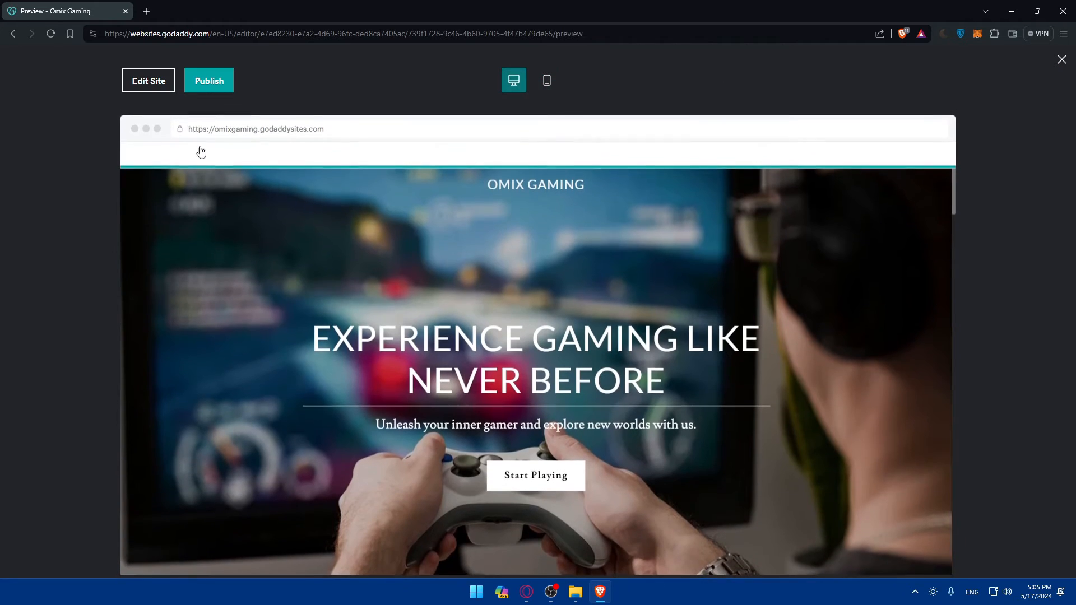
{"action": "scroll", "scroll_direction": "down", "scroll_amount": 3}
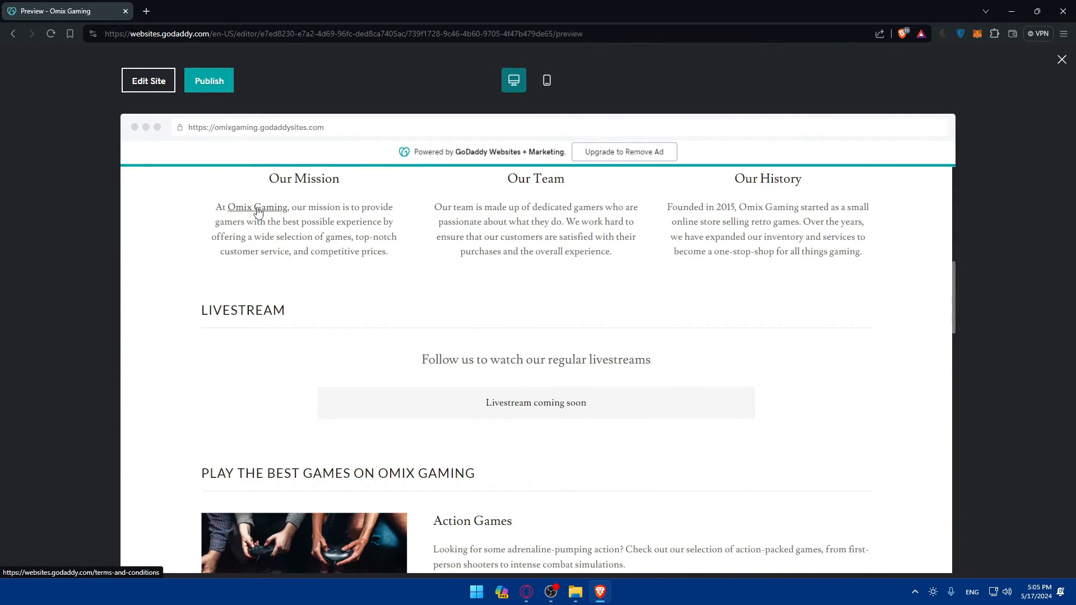
{"action": "left_click", "coordinate": [257, 207]}
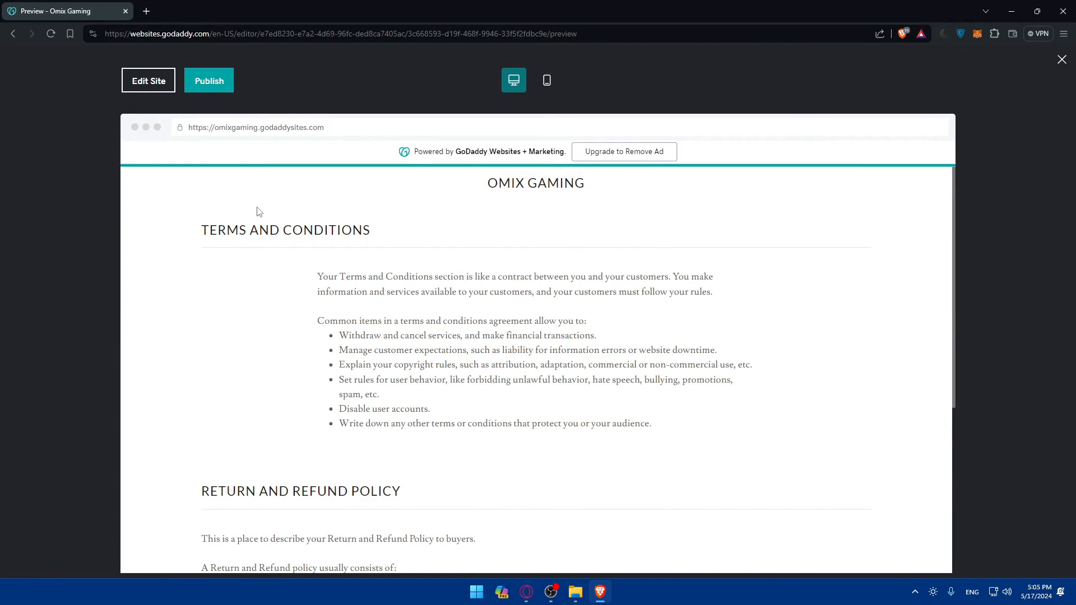
{"action": "mouse_move", "coordinate": [182, 102]}
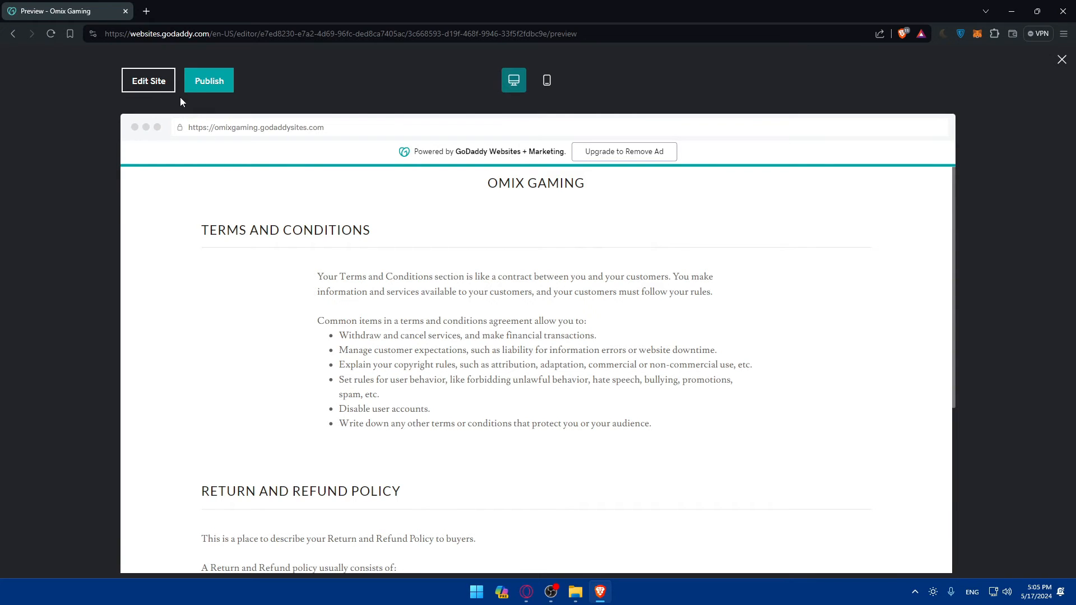
{"action": "left_click", "coordinate": [148, 81]}
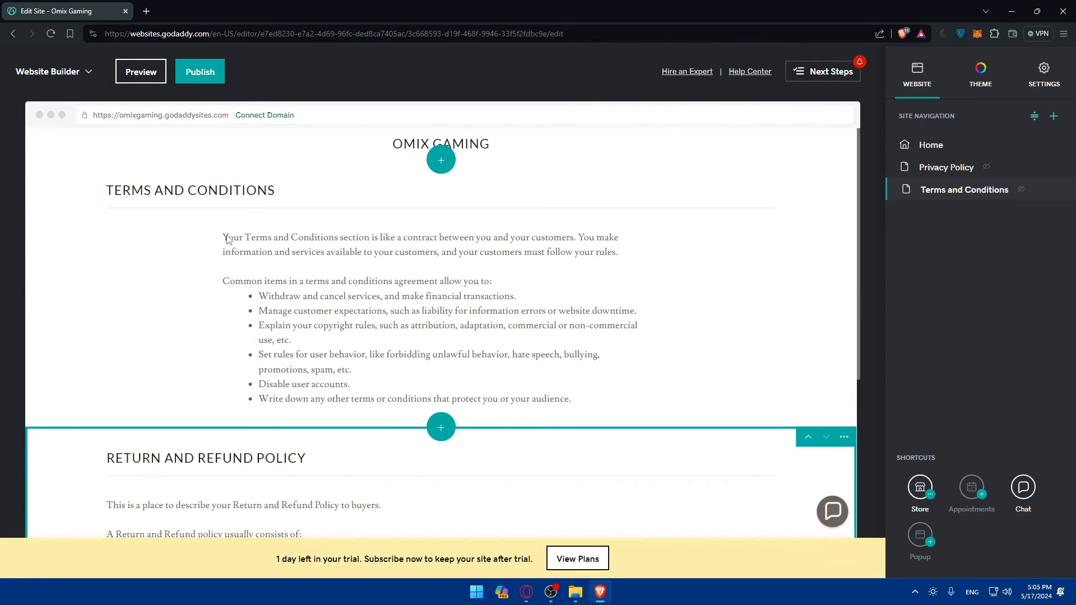
- On the Home page, change the Omix Gaming link to the Website URL google.com and confirm
{"action": "left_click", "coordinate": [932, 145]}
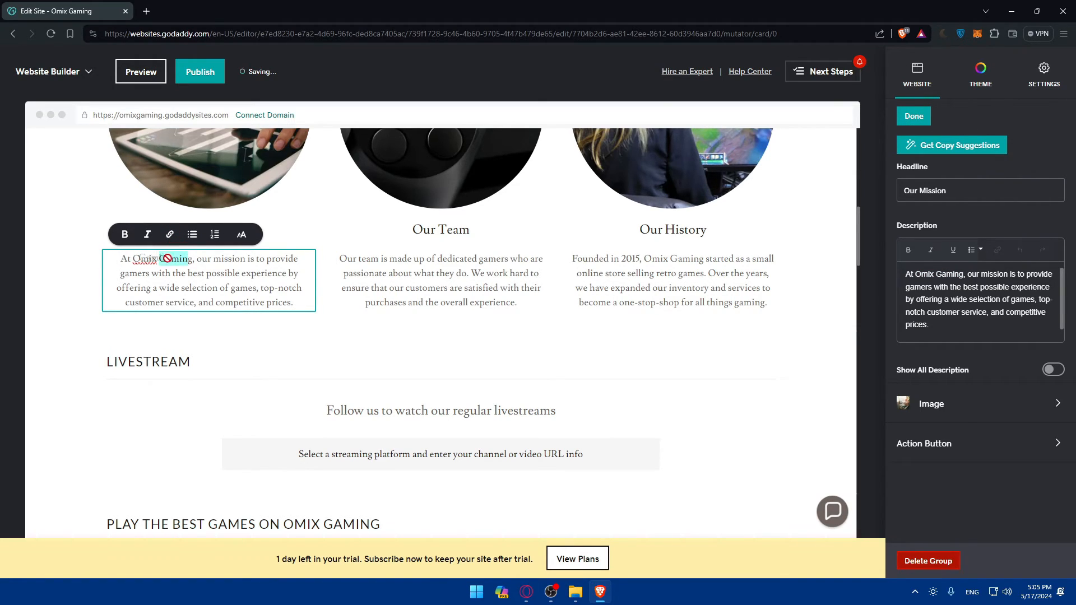
{"action": "double_click", "coordinate": [159, 259]}
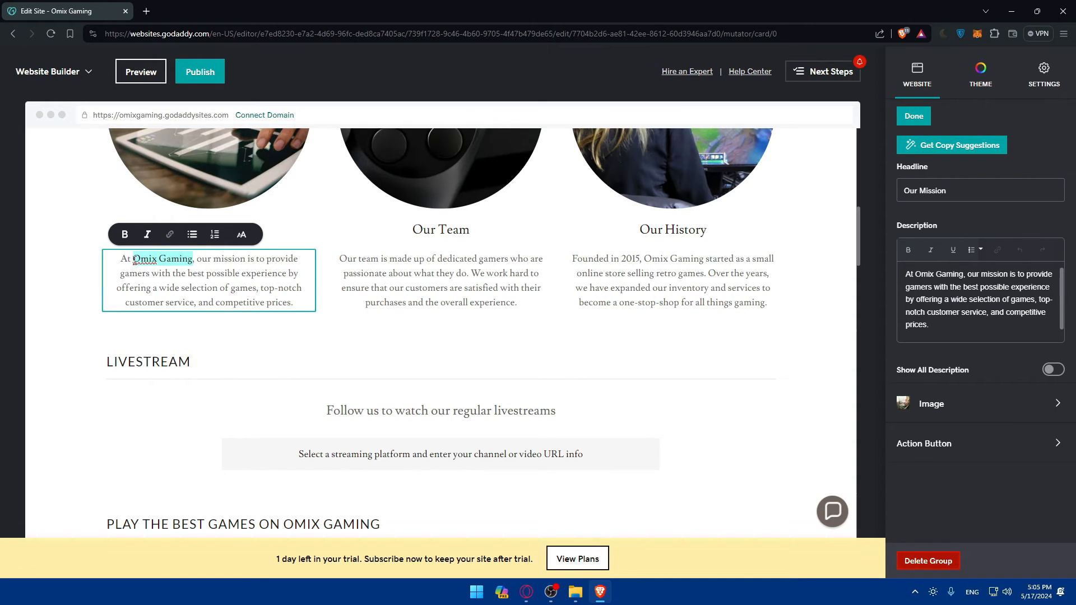
{"action": "left_click", "coordinate": [169, 234]}
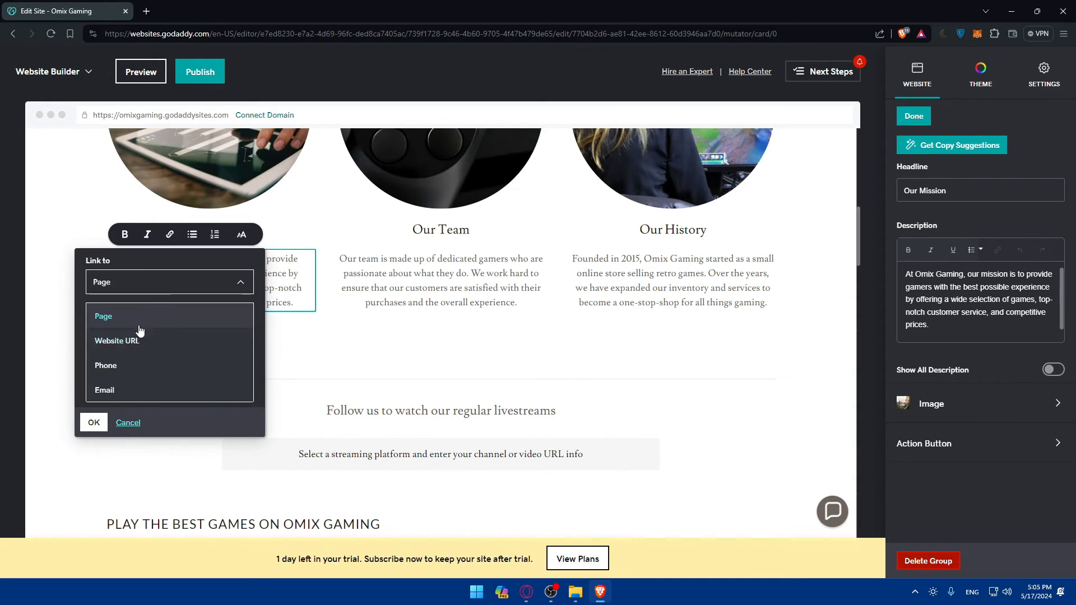
{"action": "left_click", "coordinate": [116, 341]}
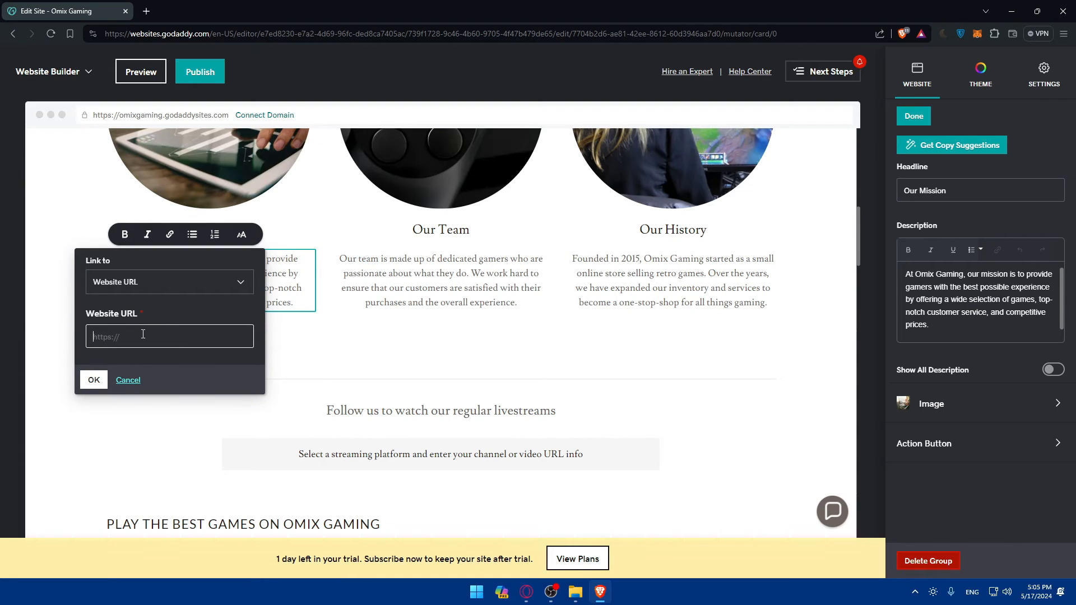
{"action": "type", "text": "google.com"}
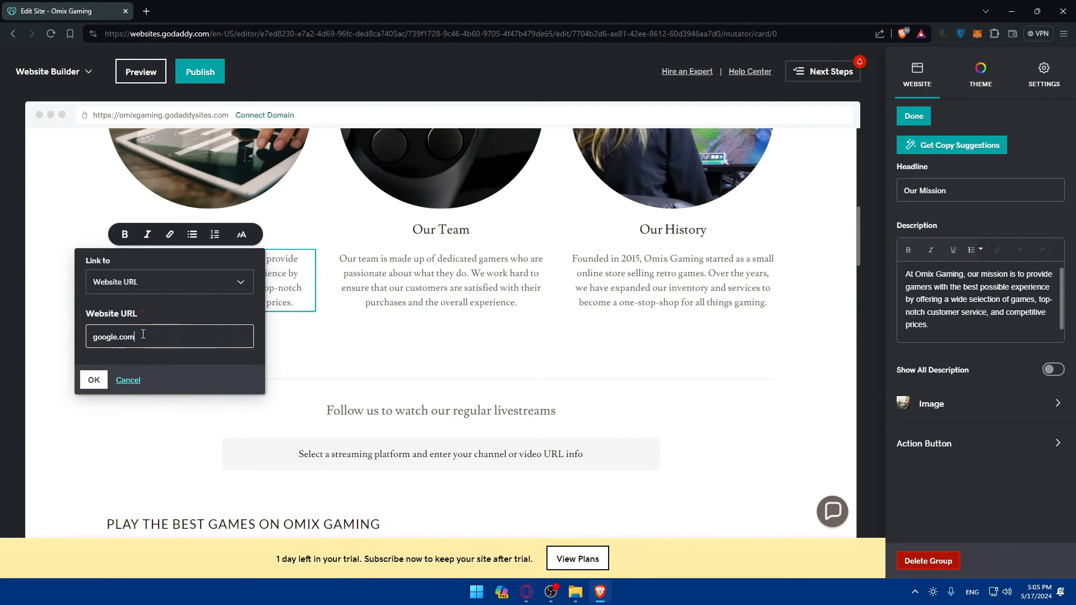
{"action": "left_click", "coordinate": [93, 380]}
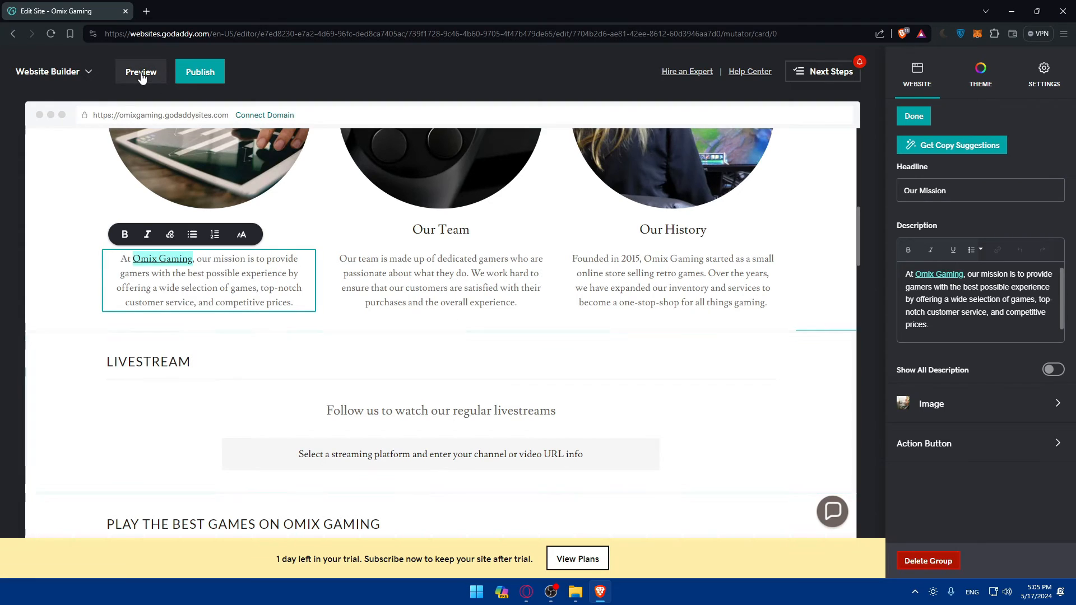
- Check in preview that Omix Gaming points to google.com, then return to the editor
{"action": "left_click", "coordinate": [140, 72]}
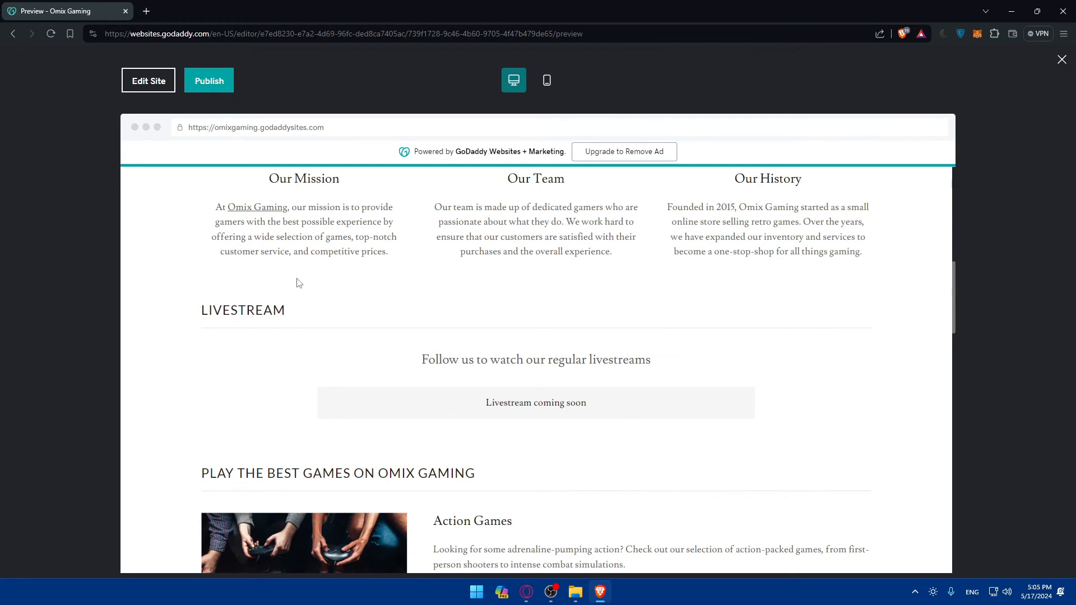
{"action": "mouse_move", "coordinate": [222, 105]}
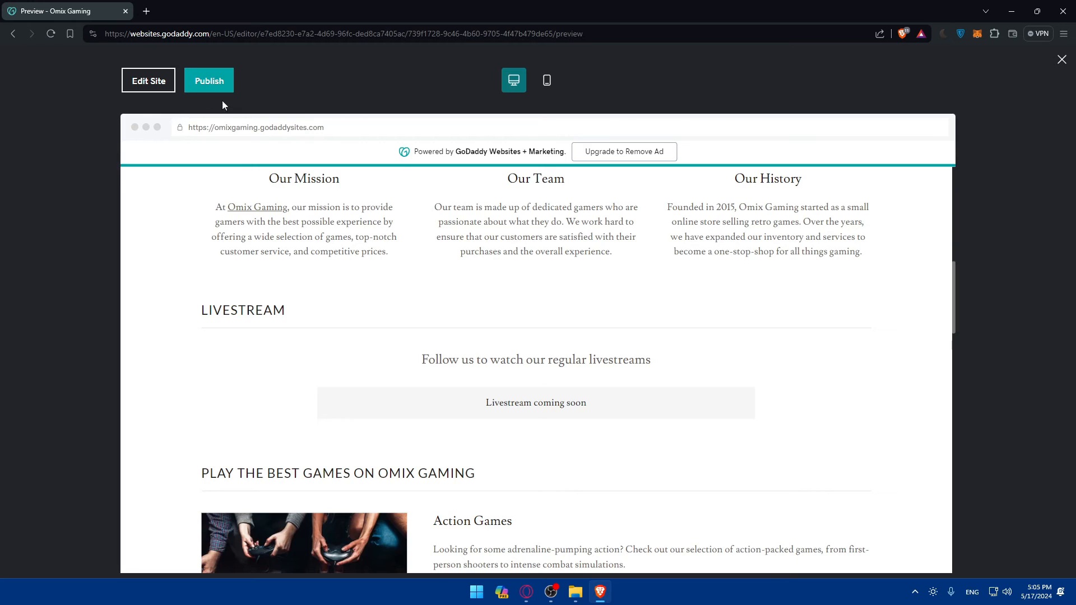
{"action": "mouse_move", "coordinate": [257, 211]}
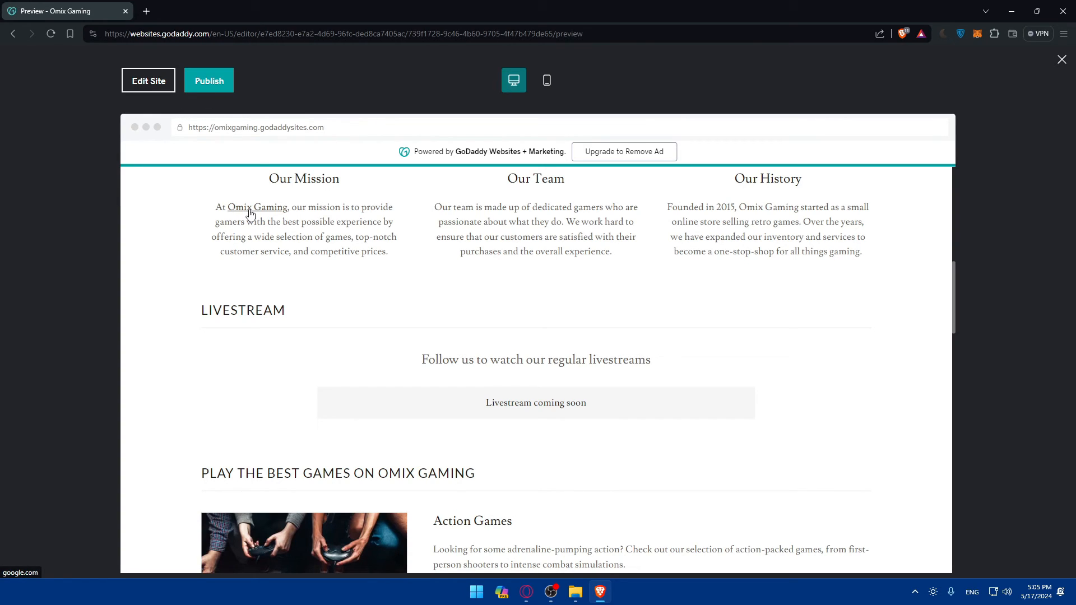
{"action": "left_click", "coordinate": [148, 81]}
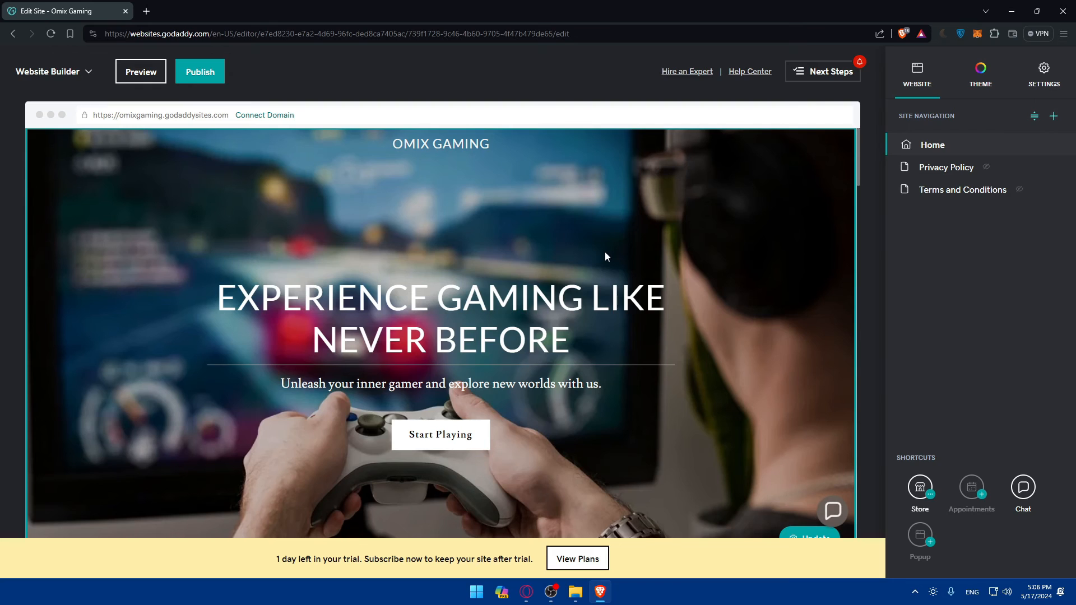
- Reopen the Omix Gaming link settings on the Home page and expand the Section On Page list
{"action": "scroll", "scroll_direction": "down", "scroll_amount": 3}
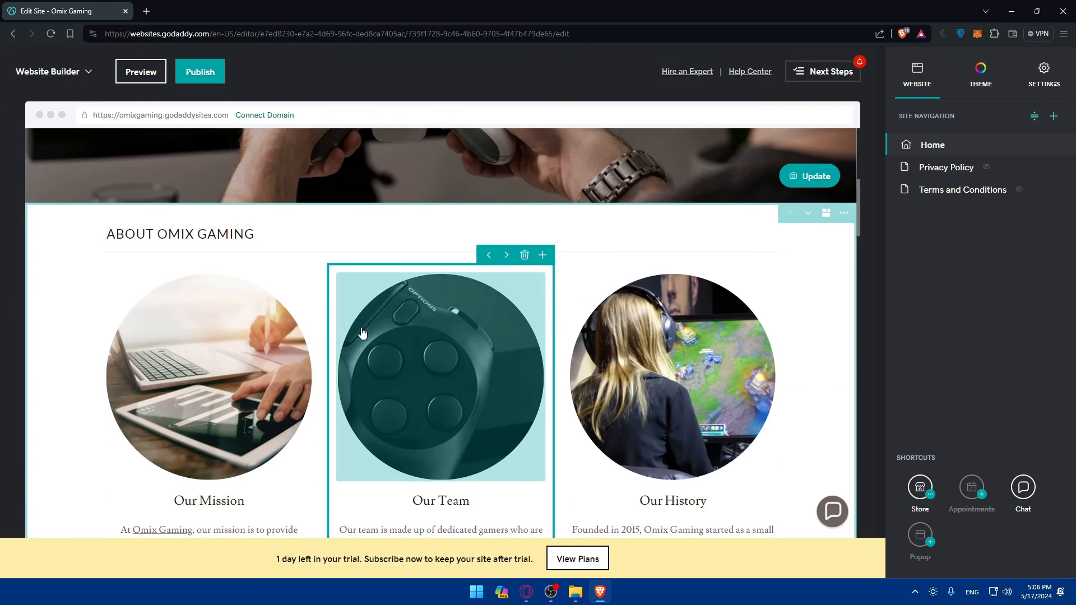
{"action": "scroll", "scroll_direction": "down", "scroll_amount": 3}
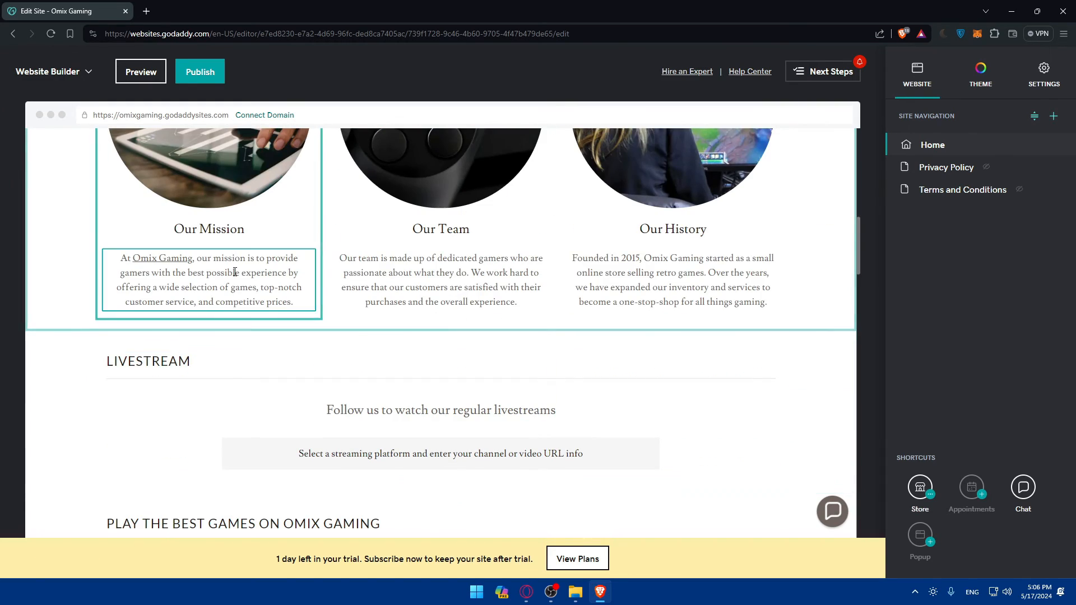
{"action": "left_click", "coordinate": [208, 280]}
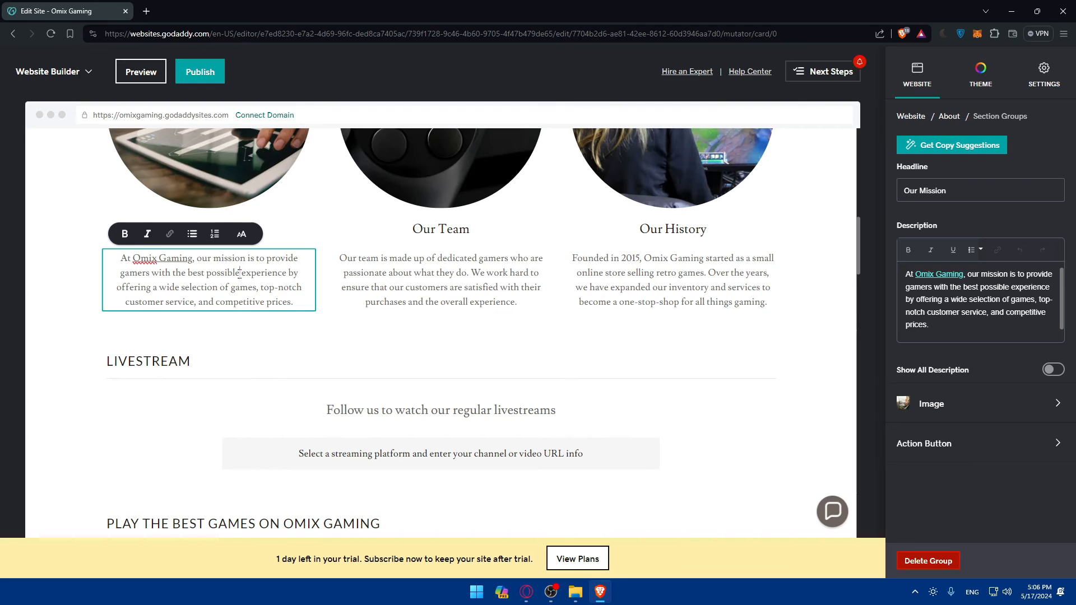
{"action": "left_click", "coordinate": [170, 233]}
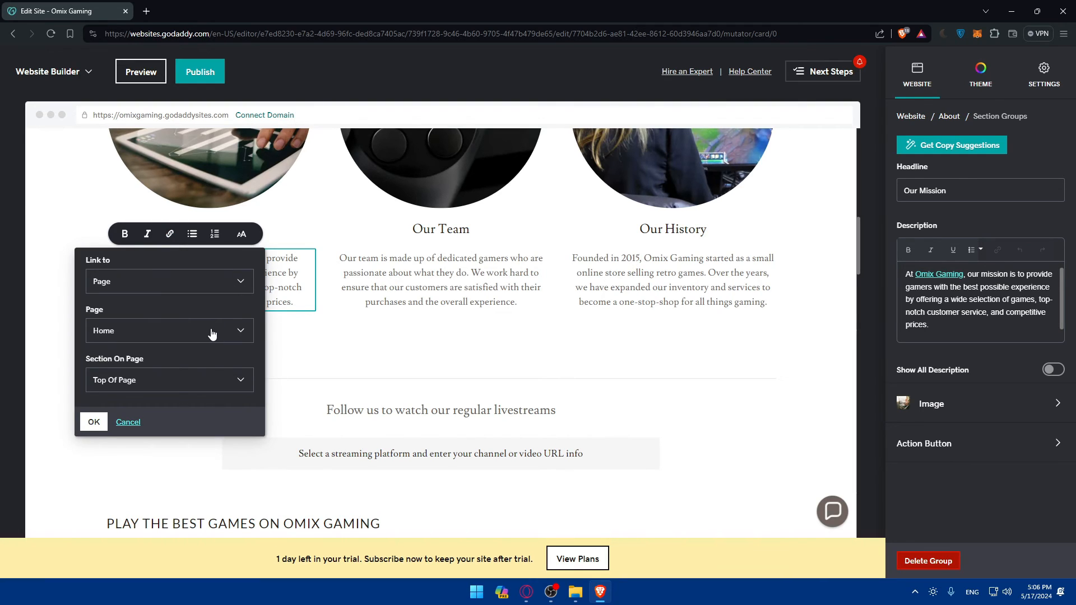
{"action": "left_click", "coordinate": [168, 380]}
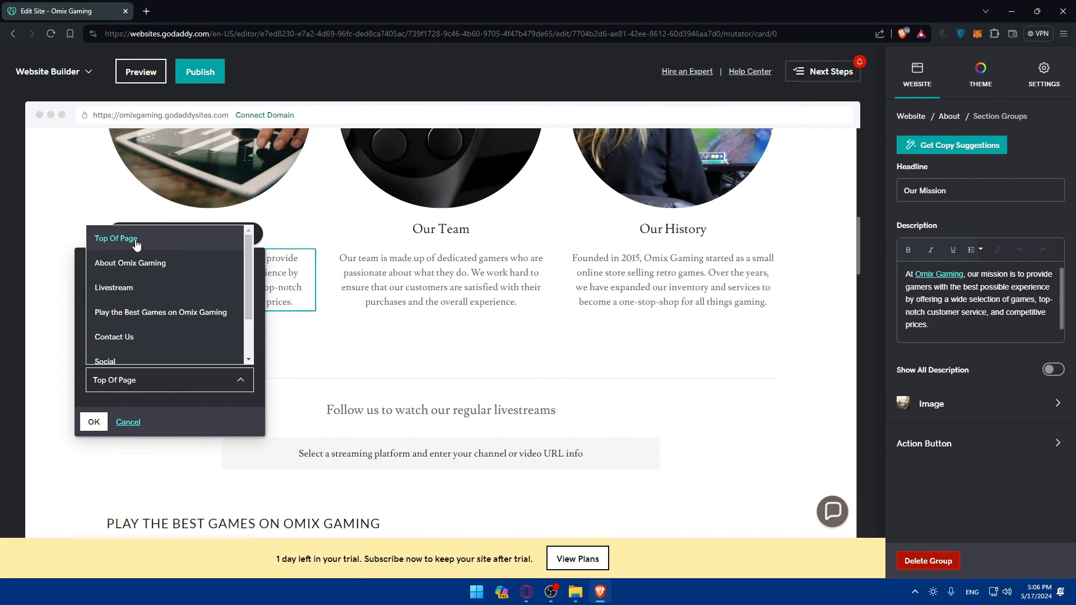